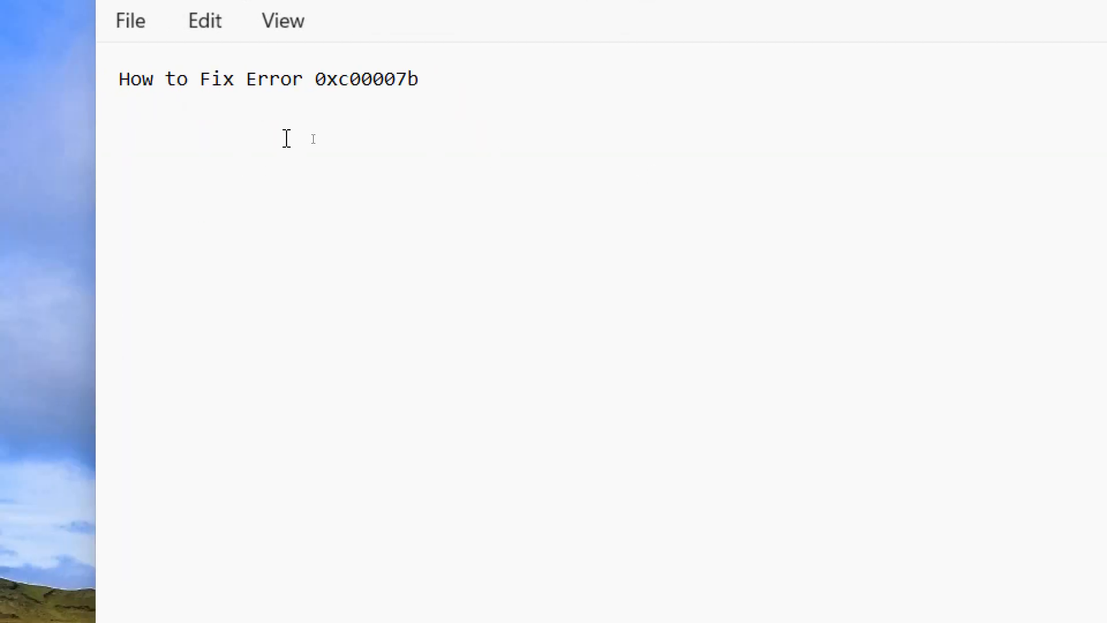
{"action": "mouse_move", "coordinate": [361, 97]}
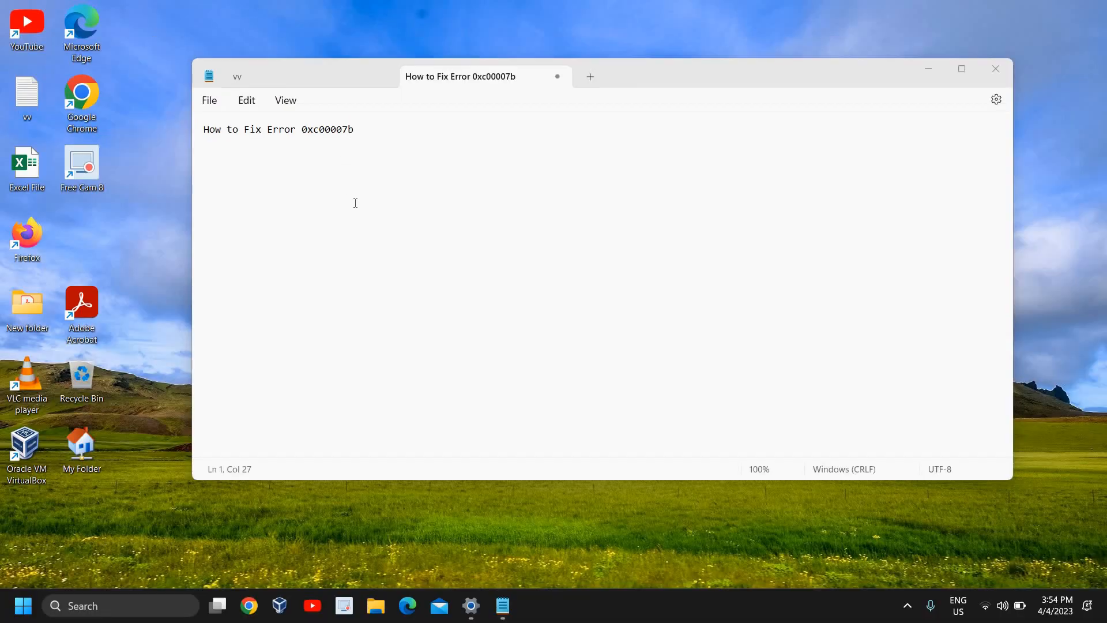
{"action": "mouse_move", "coordinate": [490, 199]}
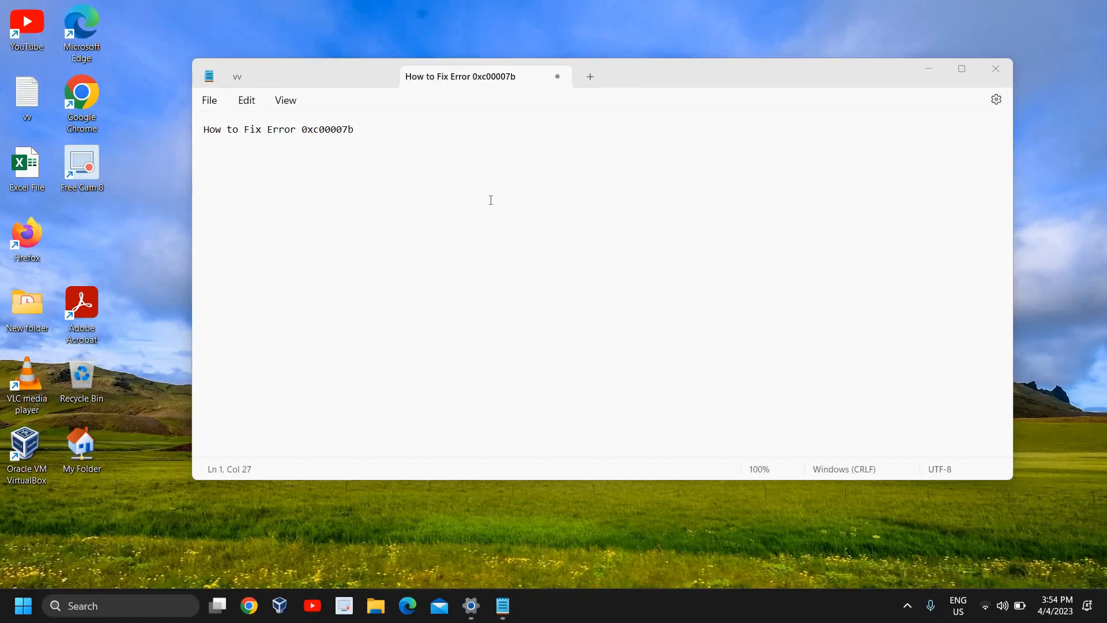
{"action": "mouse_move", "coordinate": [932, 79]}
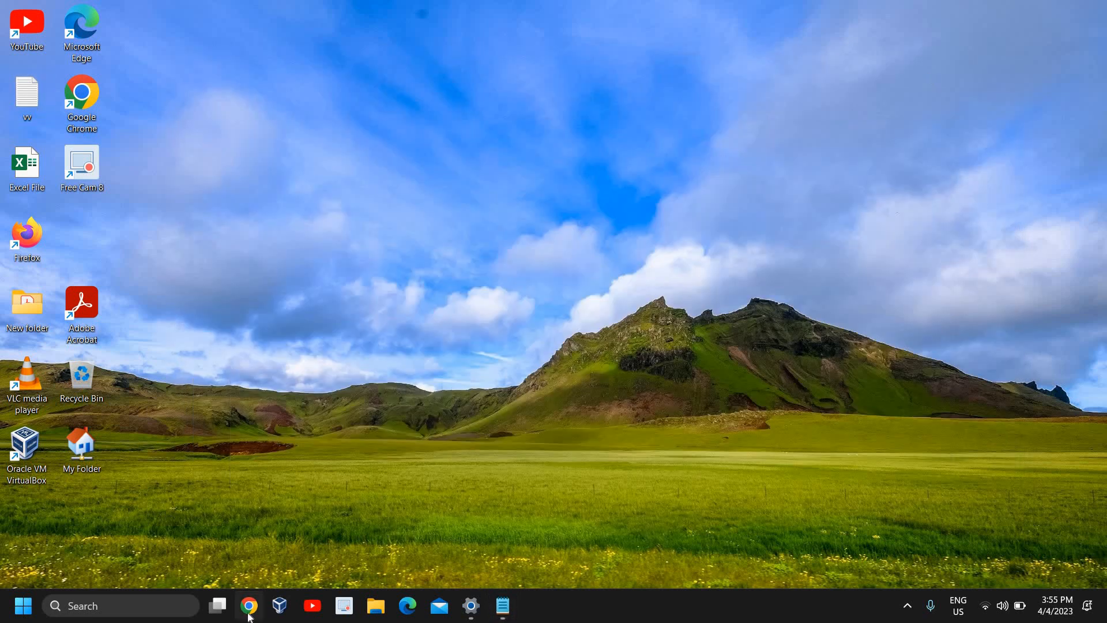
Launch Chrome and run a Google search for 'c++ redistributable download'.
{"action": "left_click", "coordinate": [248, 605]}
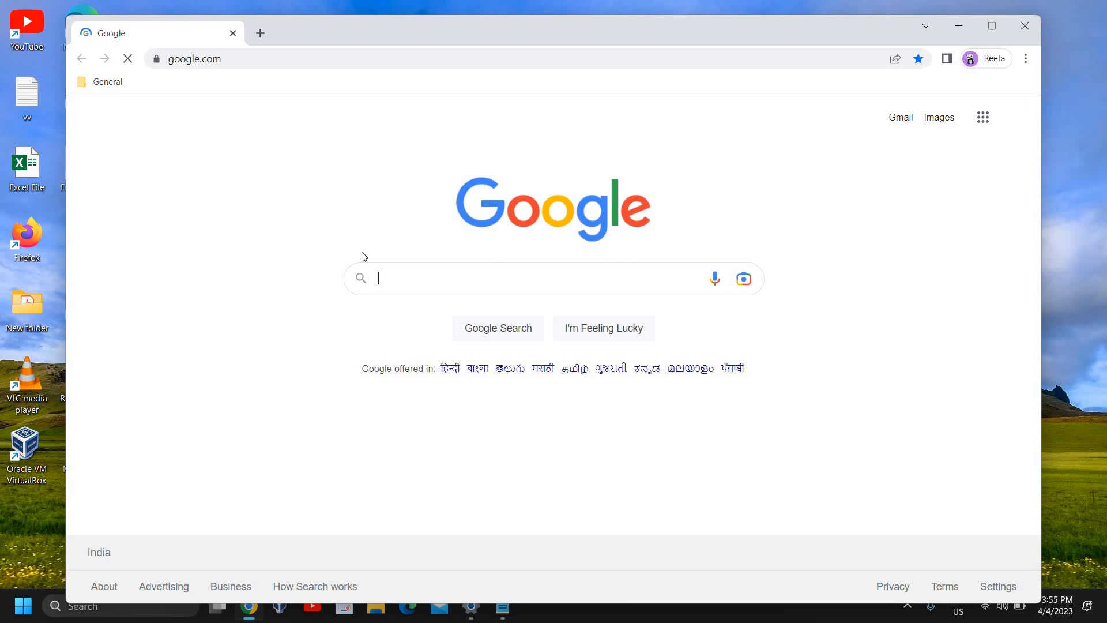
{"action": "type", "text": "d"}
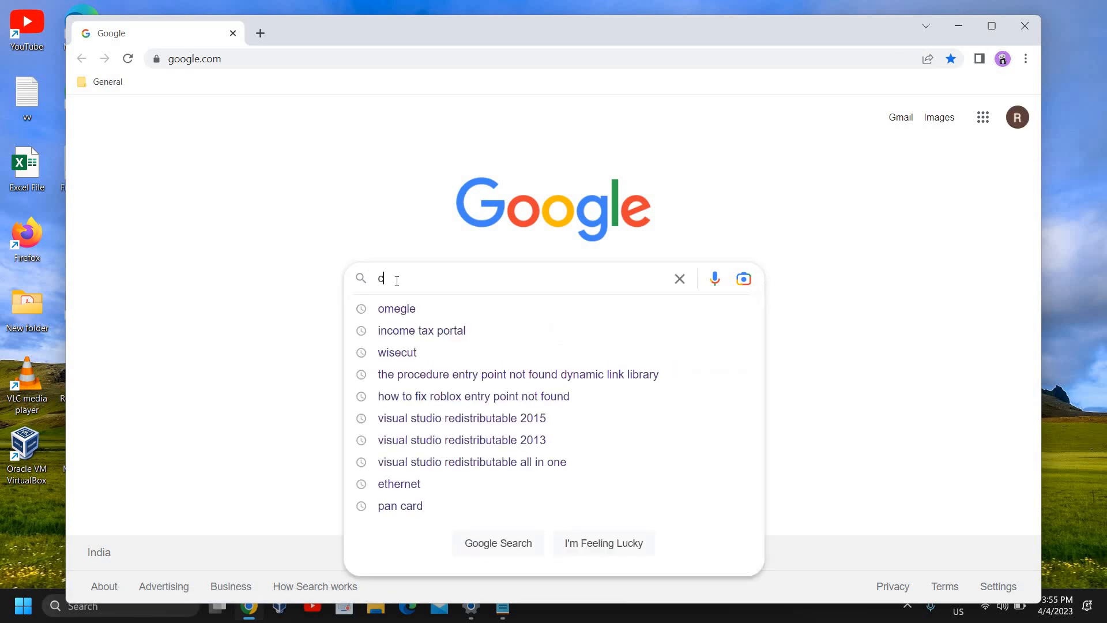
{"action": "type", "text": "c++"}
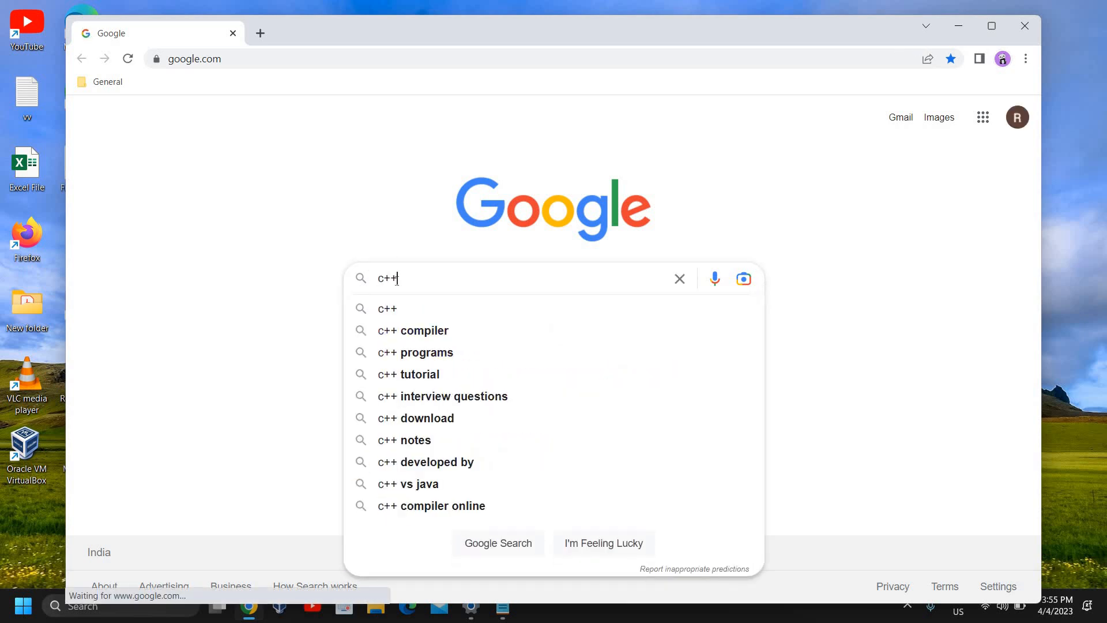
{"action": "type", "text": "re"}
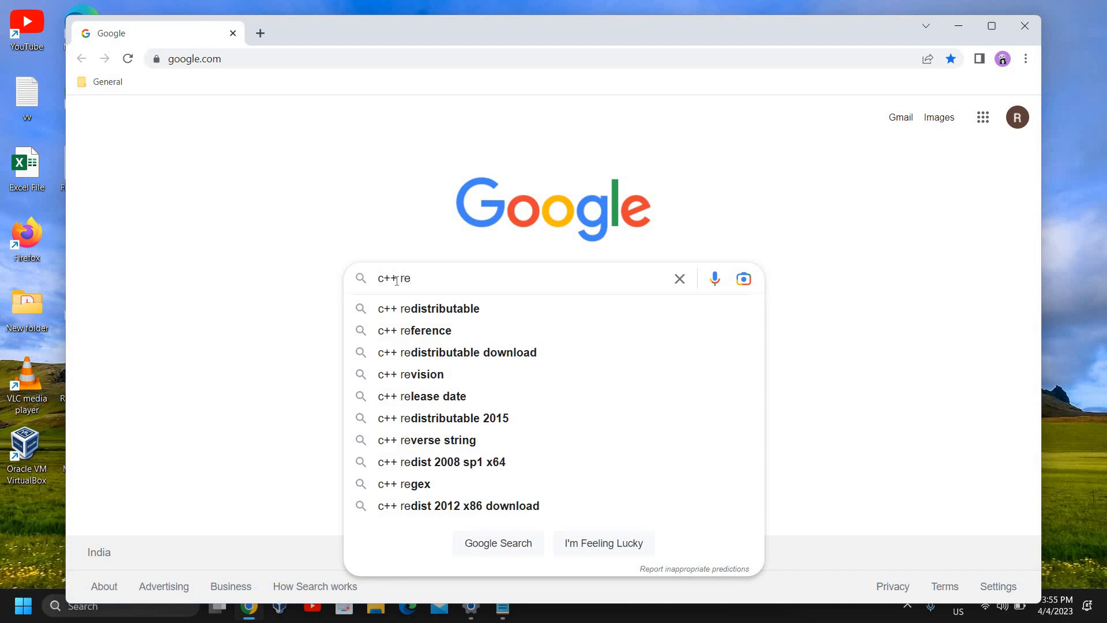
{"action": "left_click", "coordinate": [426, 308]}
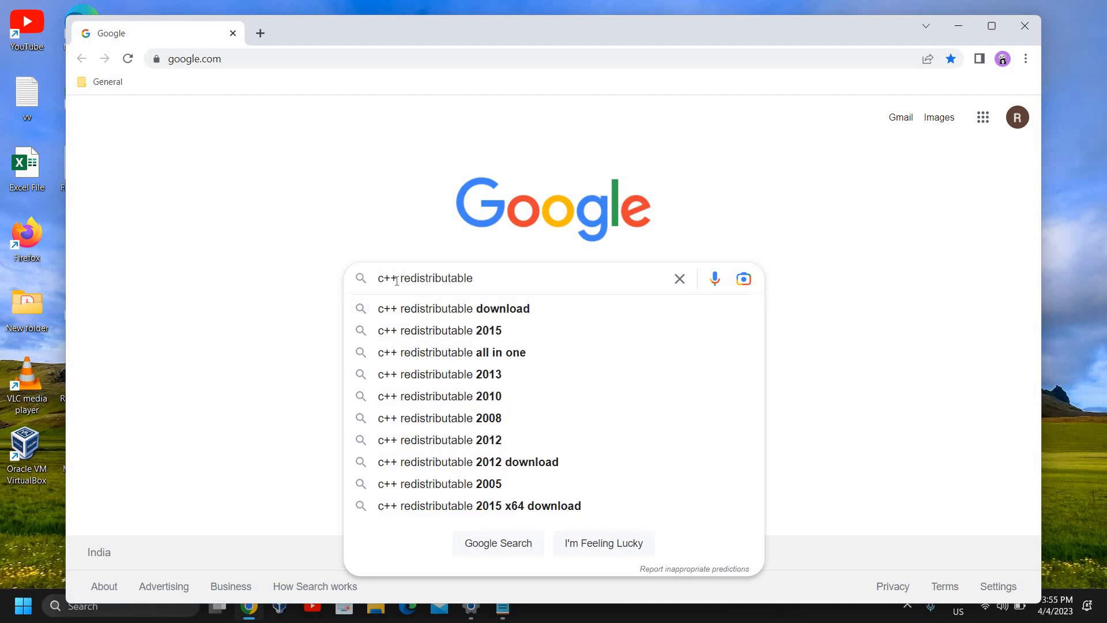
{"action": "left_click", "coordinate": [452, 309]}
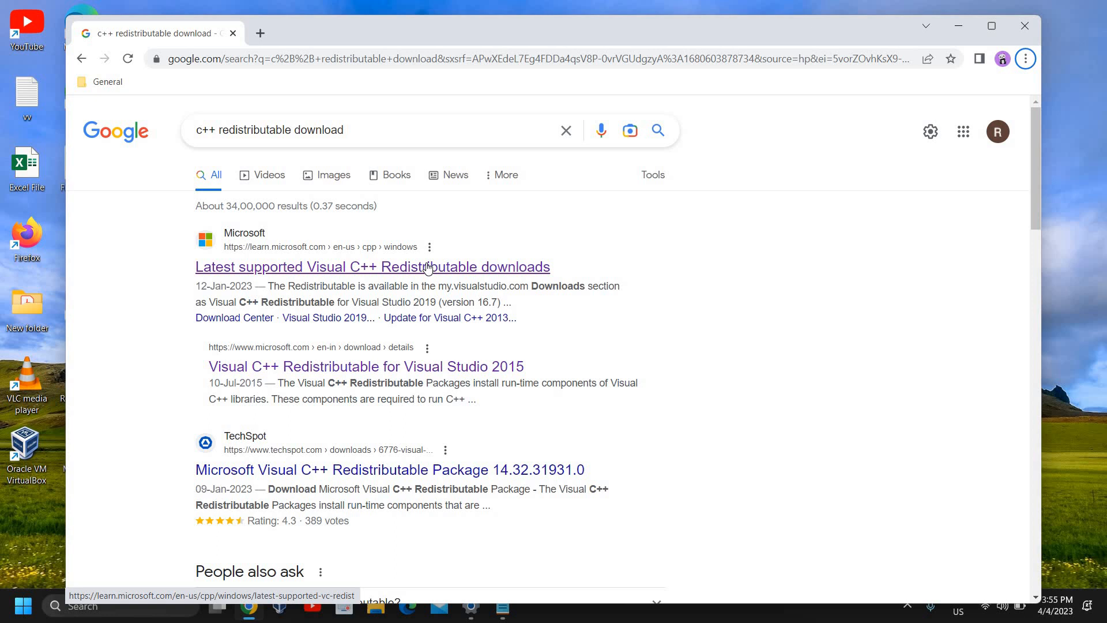
Go to Microsoft's redistributable downloads article and reach the Visual Studio 2013 (VC++ 12.0) table.
{"action": "left_click", "coordinate": [372, 266]}
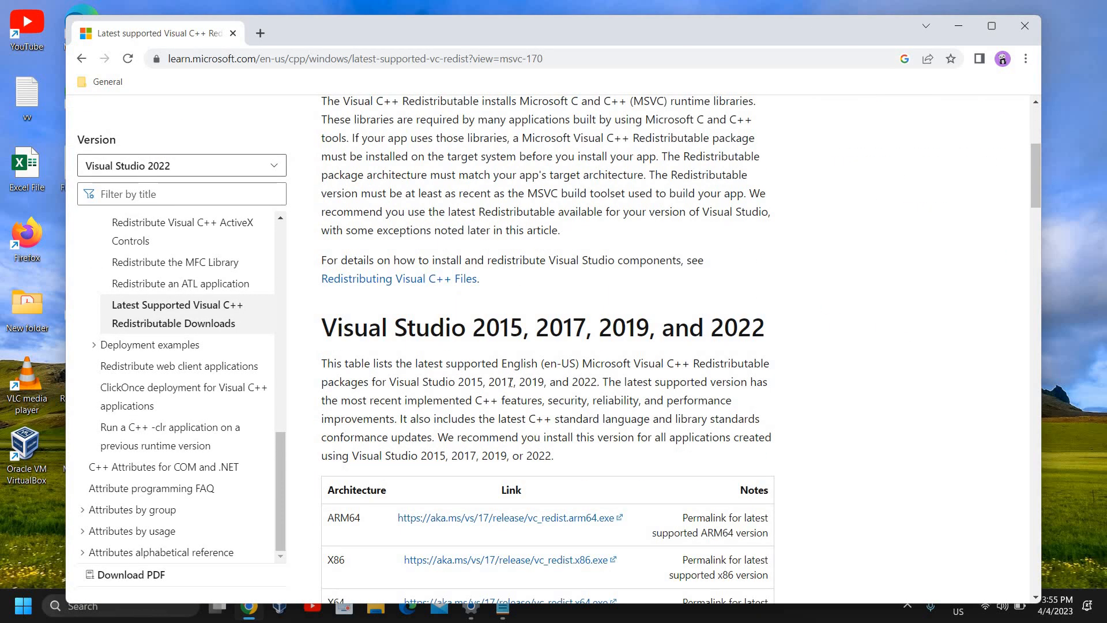
{"action": "scroll", "scroll_direction": "down", "scroll_amount": 3}
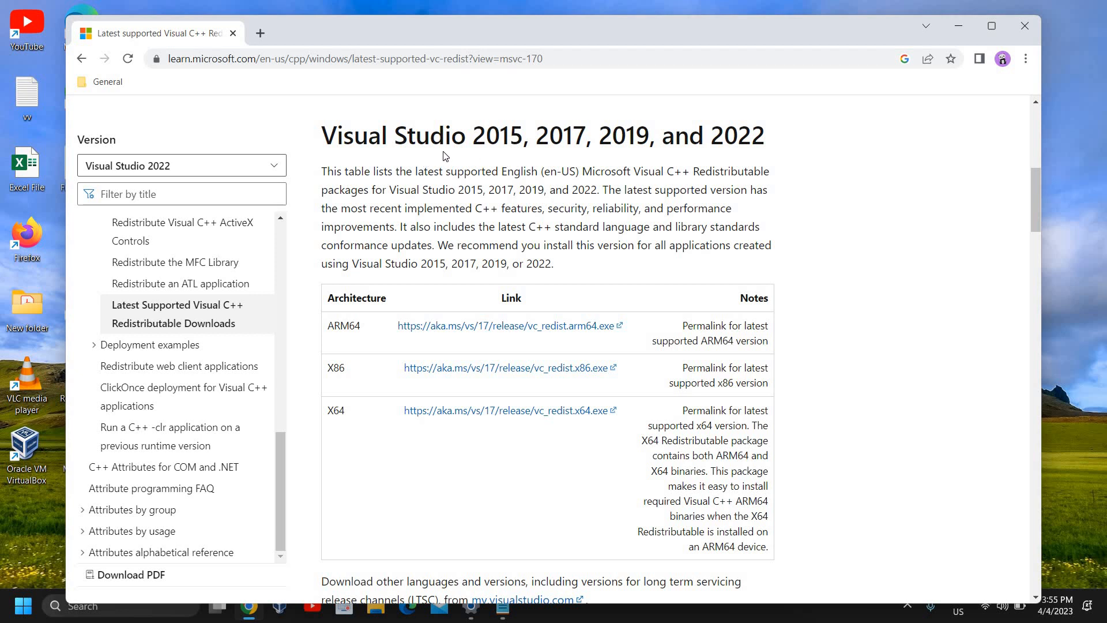
{"action": "mouse_move", "coordinate": [546, 142]}
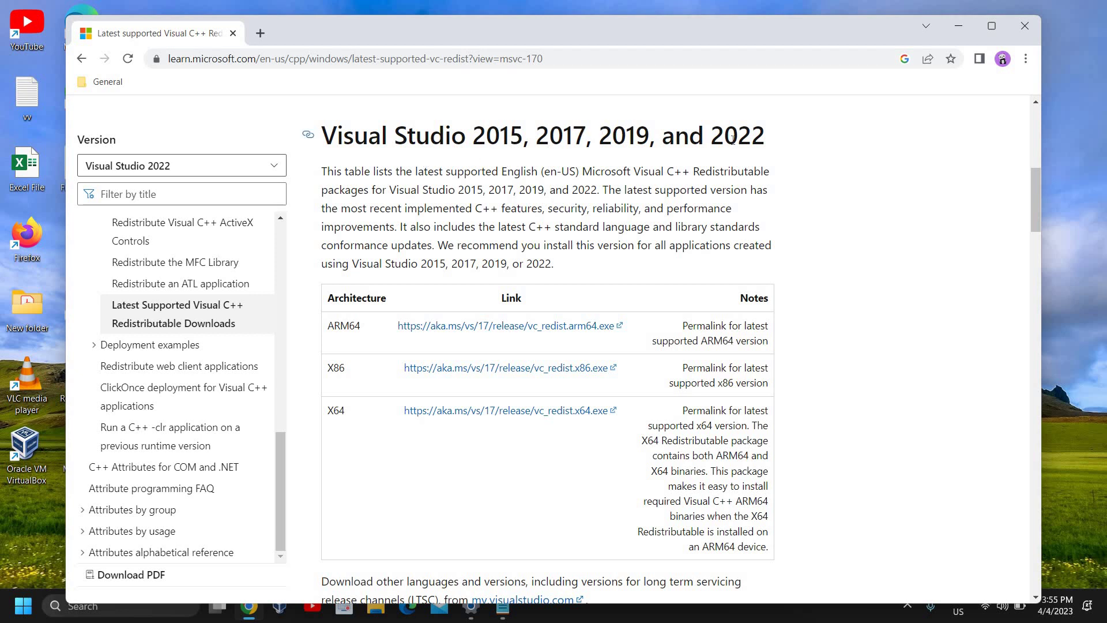
{"action": "scroll", "scroll_direction": "down", "scroll_amount": 3}
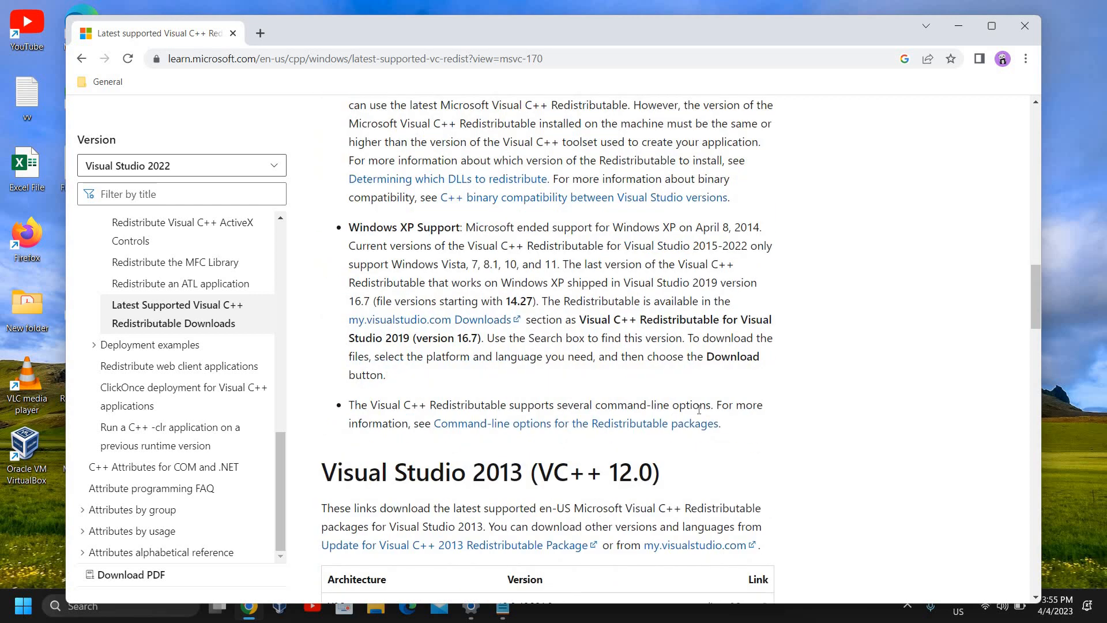
{"action": "scroll", "scroll_direction": "down", "scroll_amount": 3}
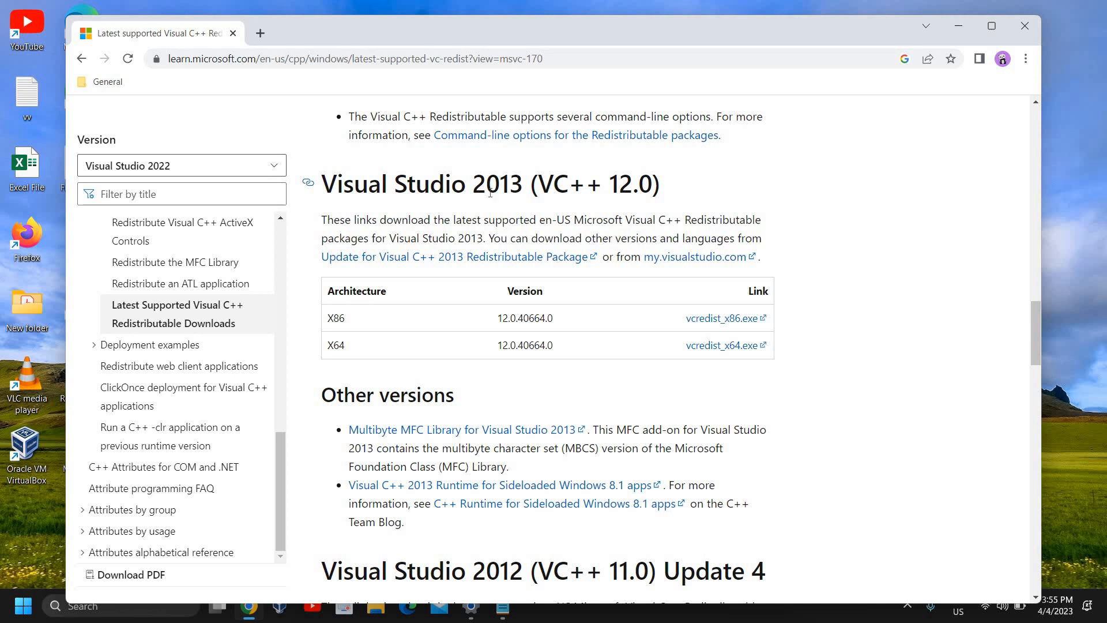
{"action": "scroll", "scroll_direction": "down", "scroll_amount": 3}
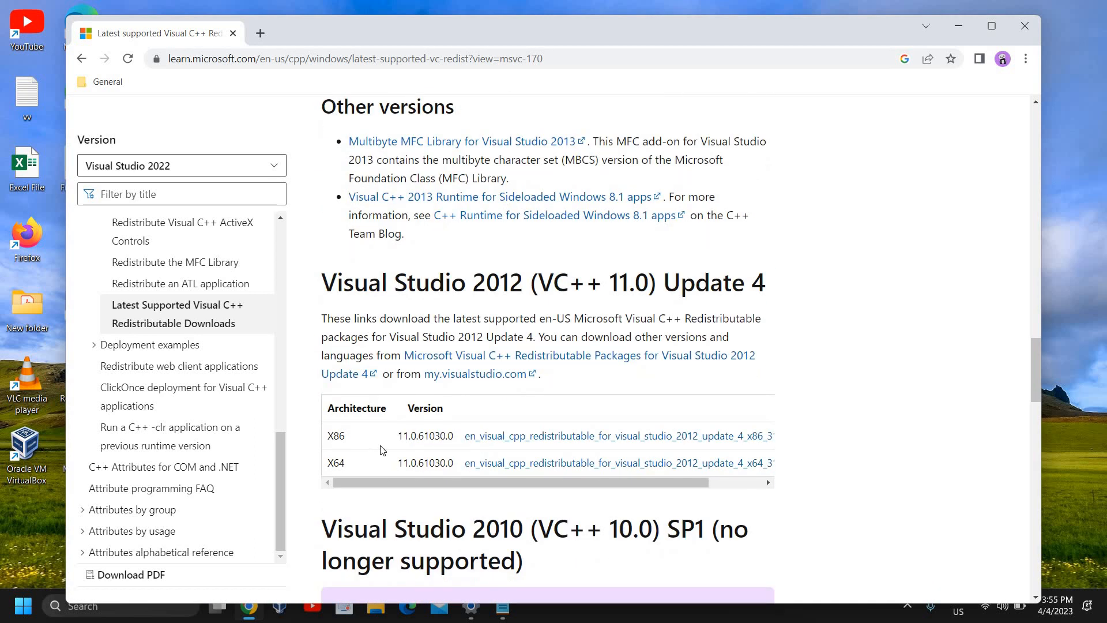
{"action": "mouse_move", "coordinate": [349, 474]}
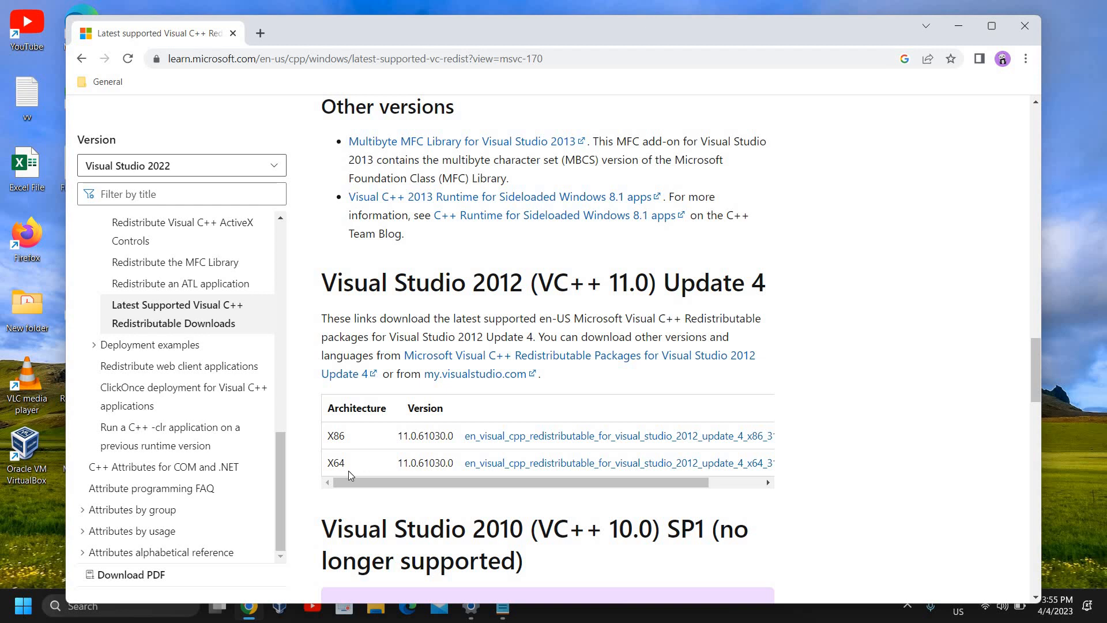
{"action": "mouse_move", "coordinate": [531, 466]}
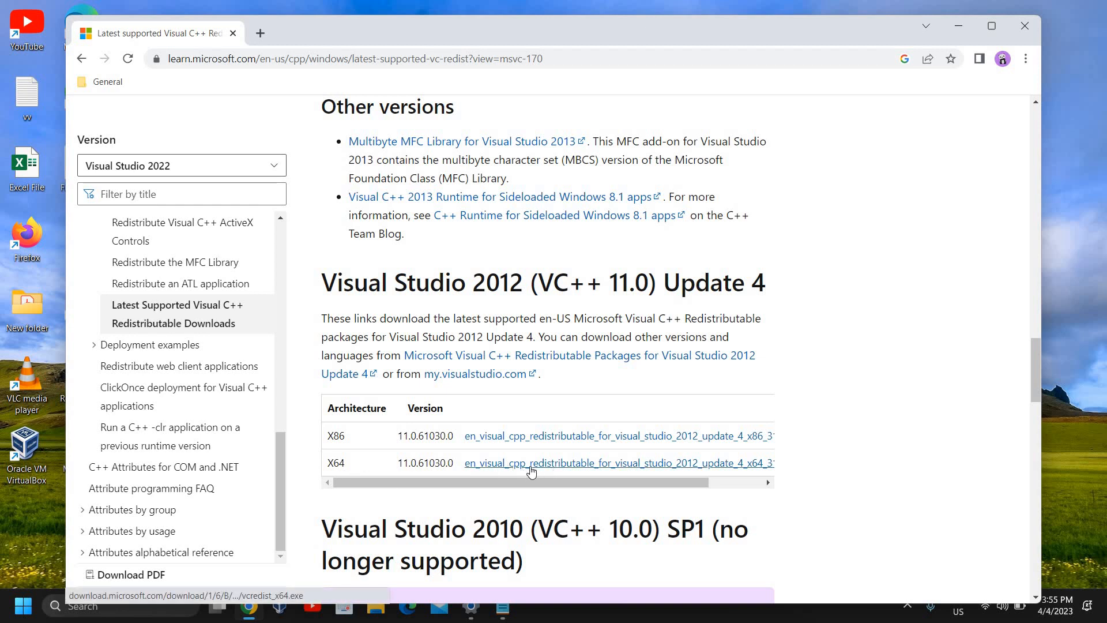
{"action": "scroll", "scroll_direction": "up", "scroll_amount": 3}
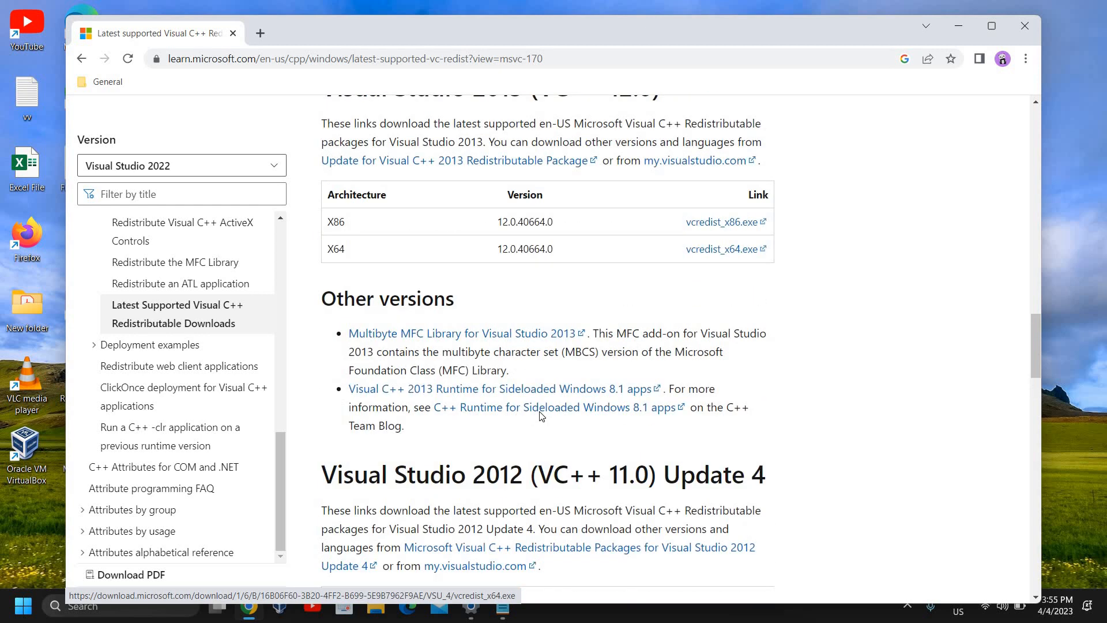
{"action": "scroll", "scroll_direction": "up", "scroll_amount": 3}
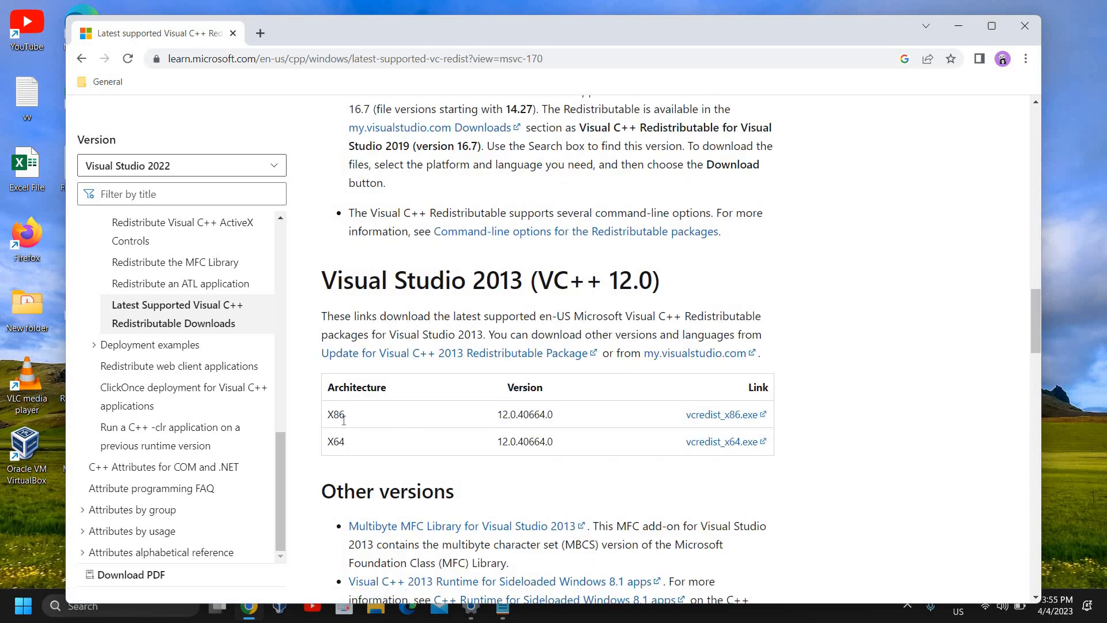
{"action": "mouse_move", "coordinate": [393, 440]}
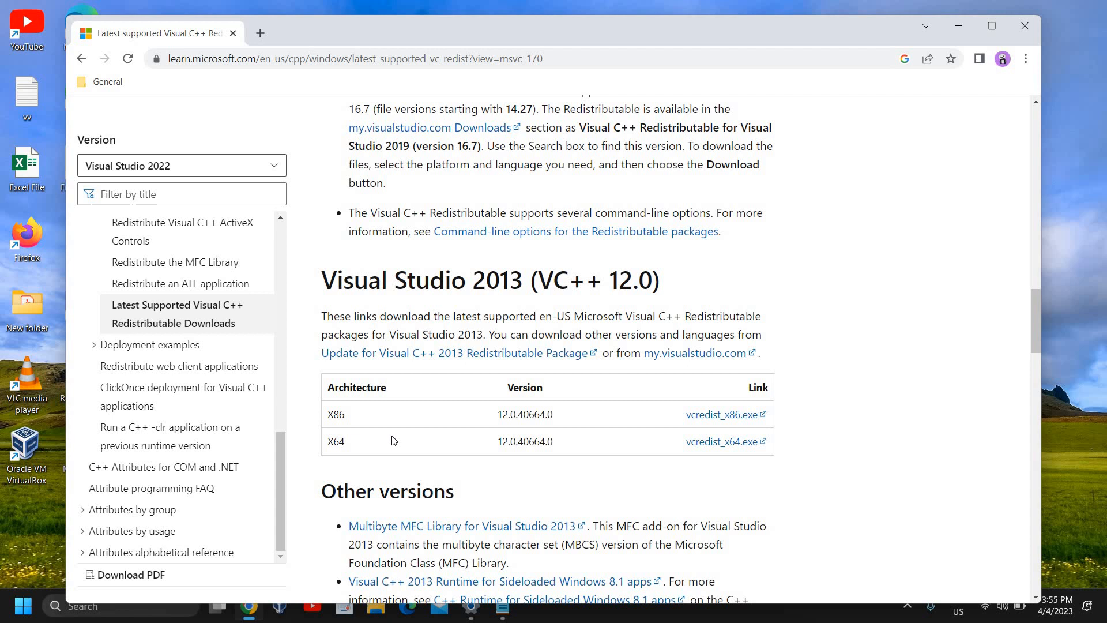
{"action": "scroll", "scroll_direction": "down", "scroll_amount": 3}
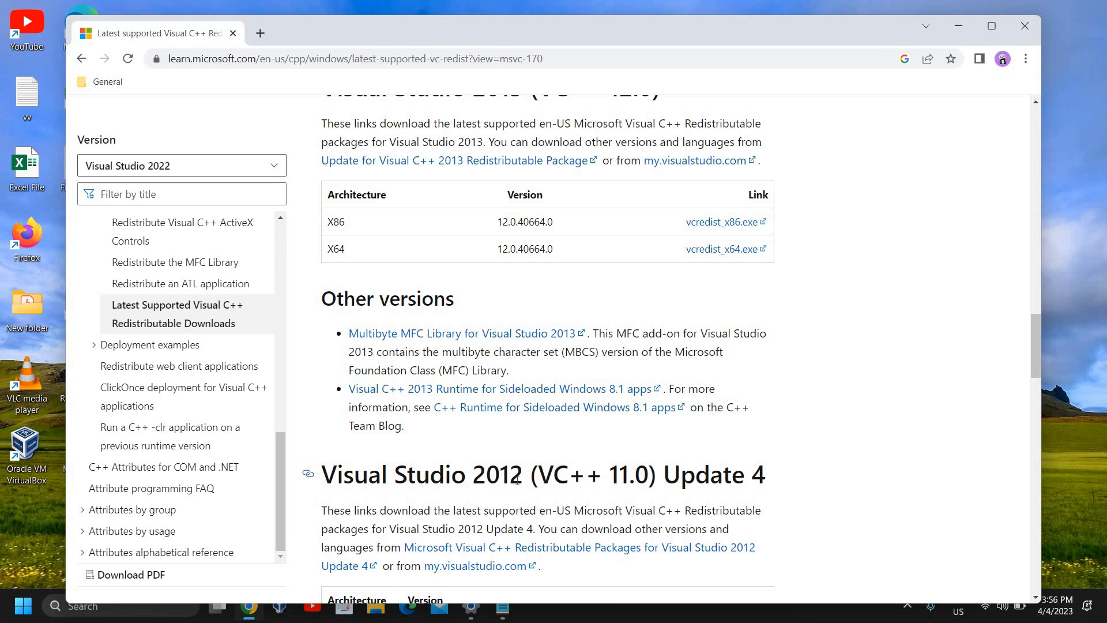
{"action": "scroll", "scroll_direction": "up", "scroll_amount": 3}
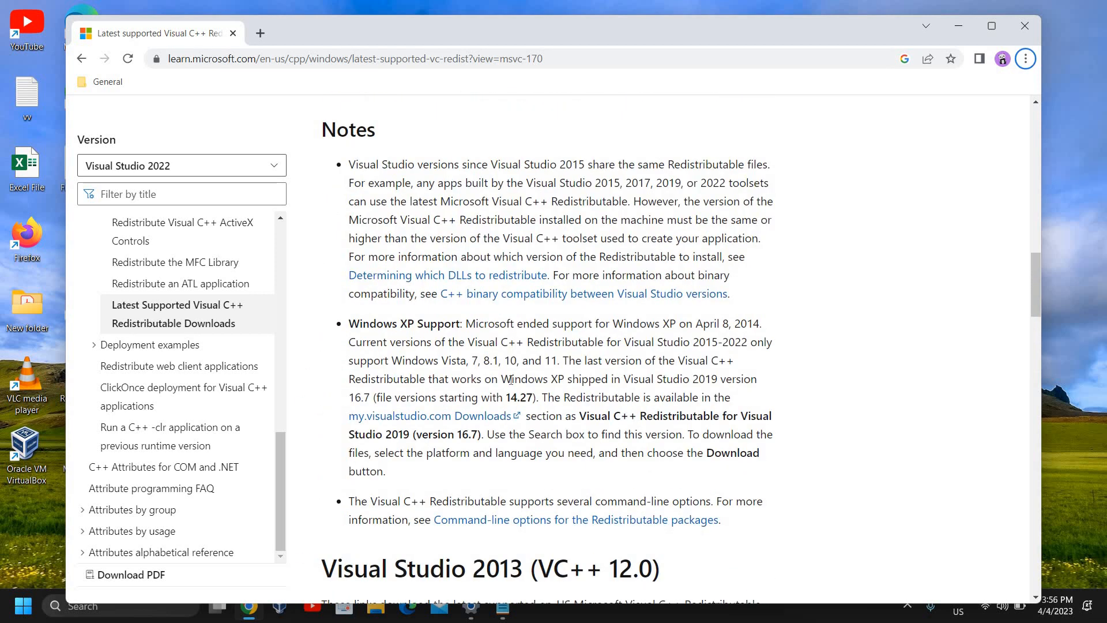
Scroll the article to the Visual Studio 2015–2022 table with ARM64, X86 and X64 permalinks.
{"action": "scroll", "scroll_direction": "up", "scroll_amount": 3}
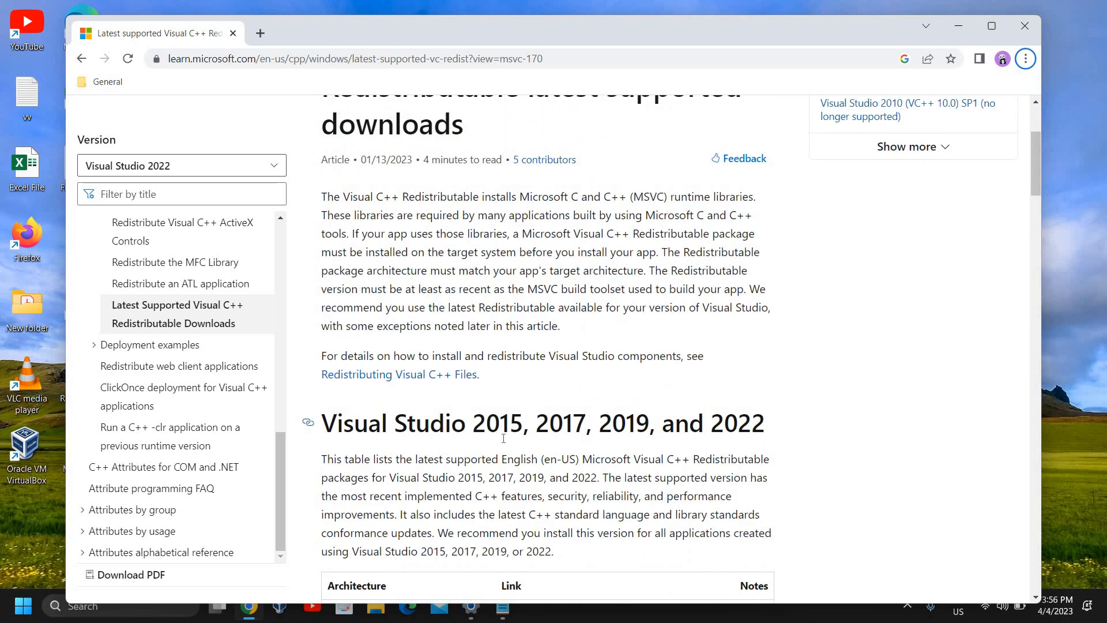
{"action": "mouse_move", "coordinate": [494, 453]}
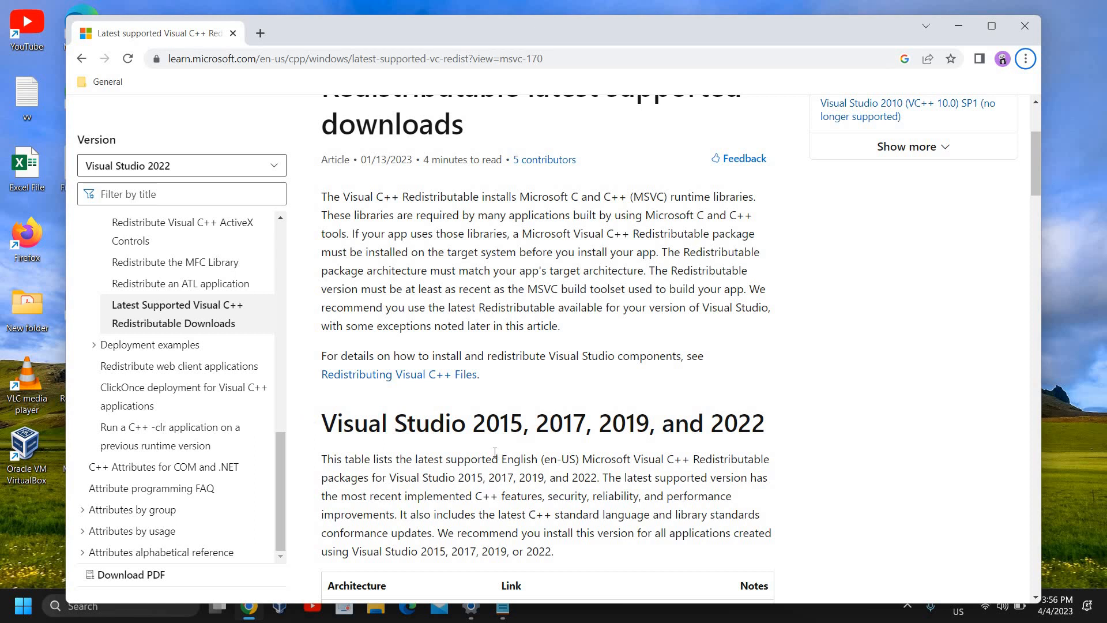
{"action": "scroll", "scroll_direction": "down", "scroll_amount": 3}
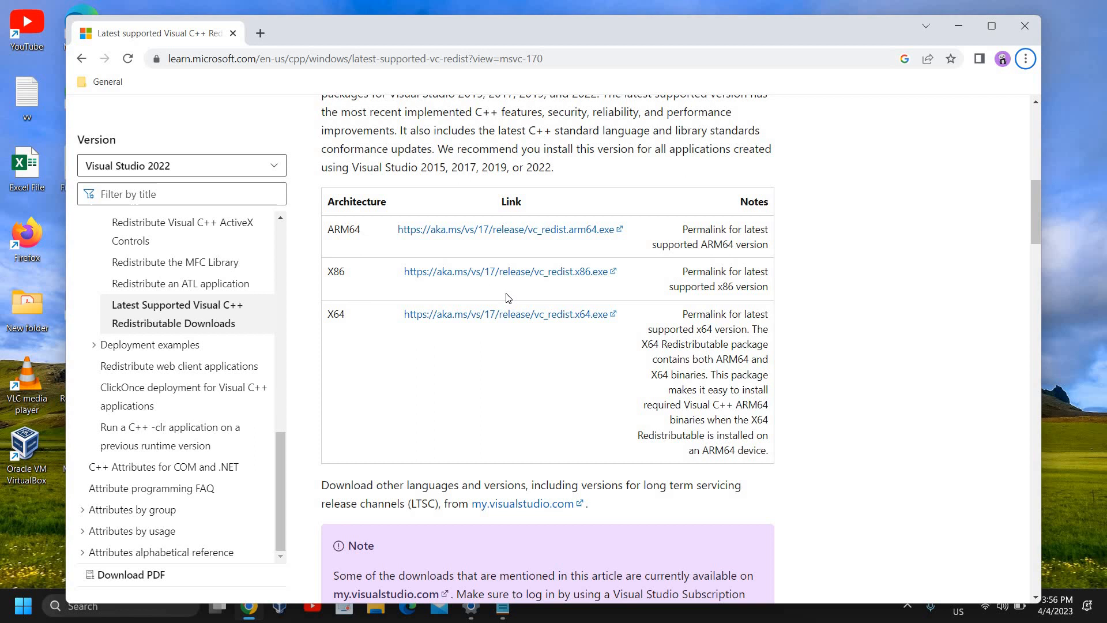
{"action": "scroll", "scroll_direction": "up", "scroll_amount": 3}
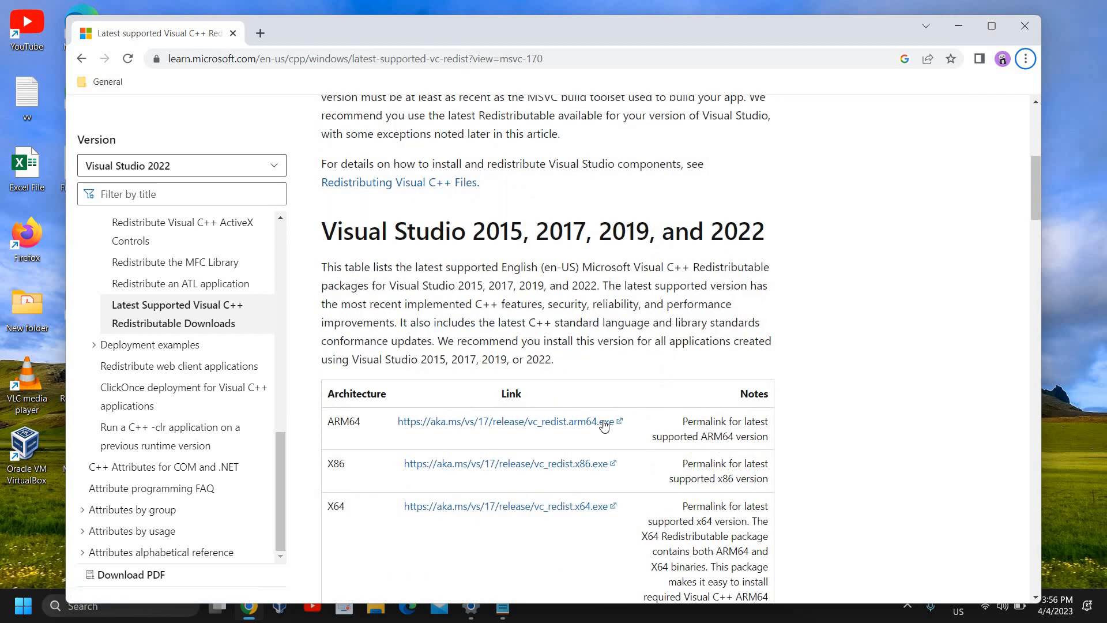
{"action": "scroll", "scroll_direction": "down", "scroll_amount": 3}
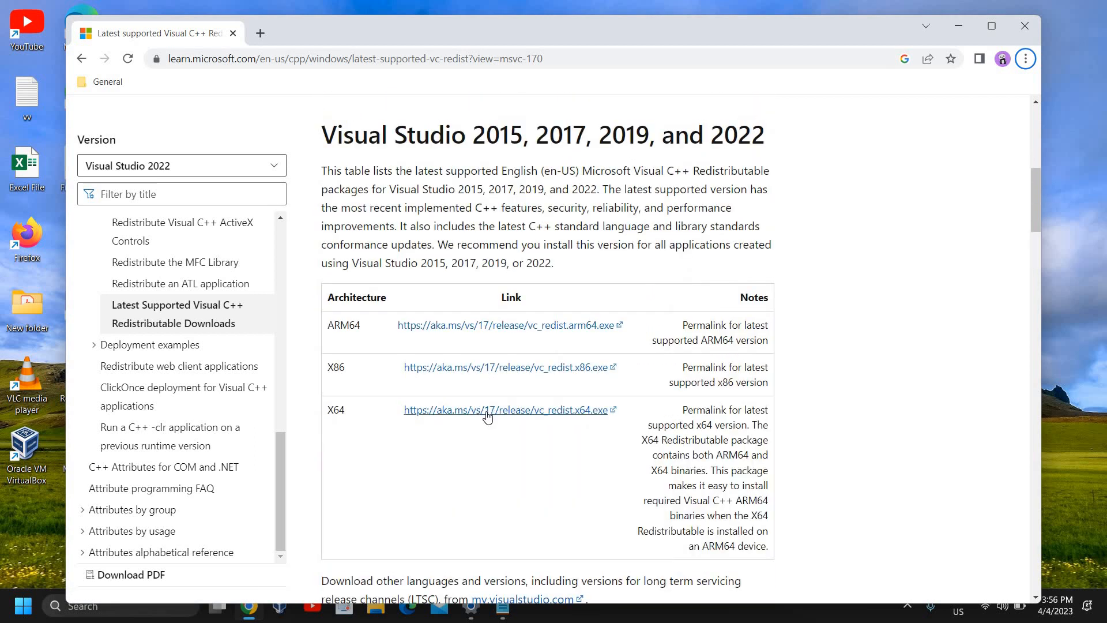
{"action": "mouse_move", "coordinate": [426, 426]}
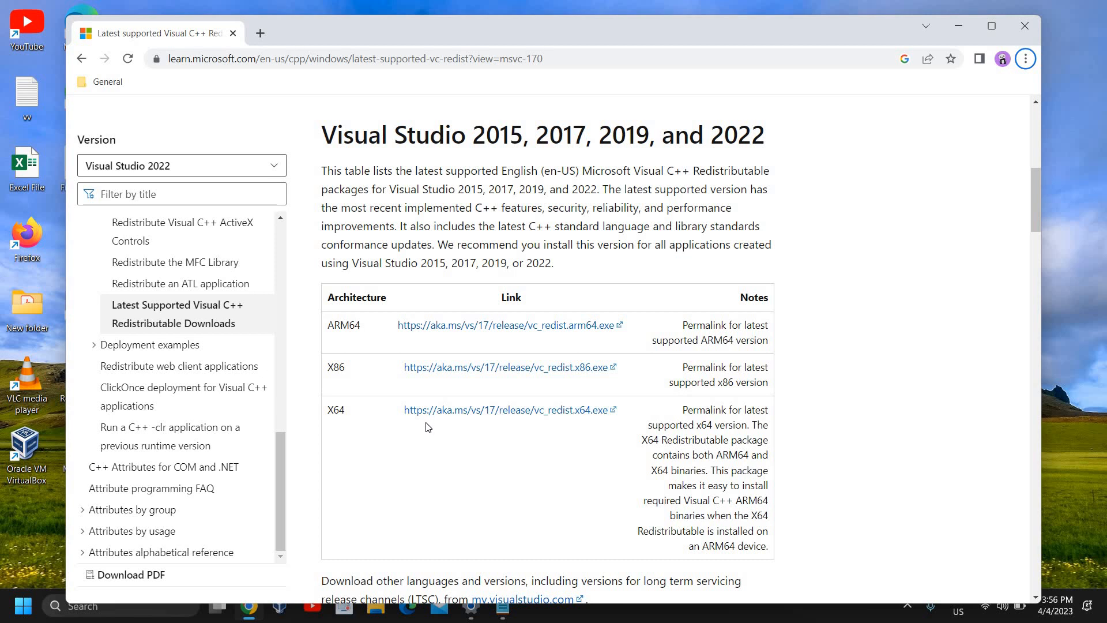
{"action": "mouse_move", "coordinate": [487, 418]}
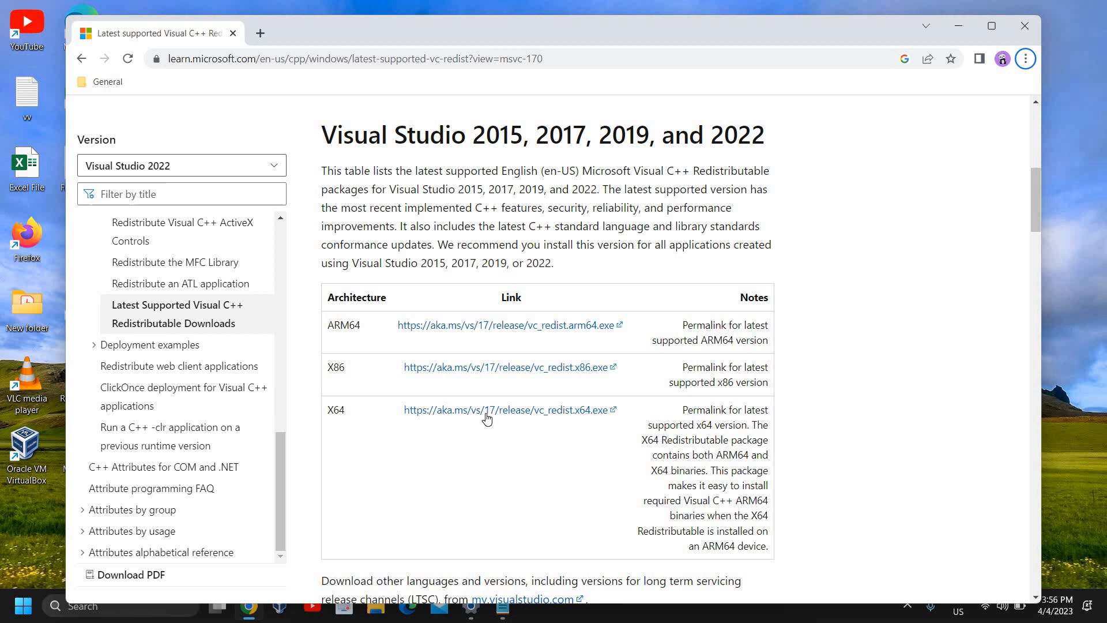
{"action": "mouse_move", "coordinate": [492, 423]}
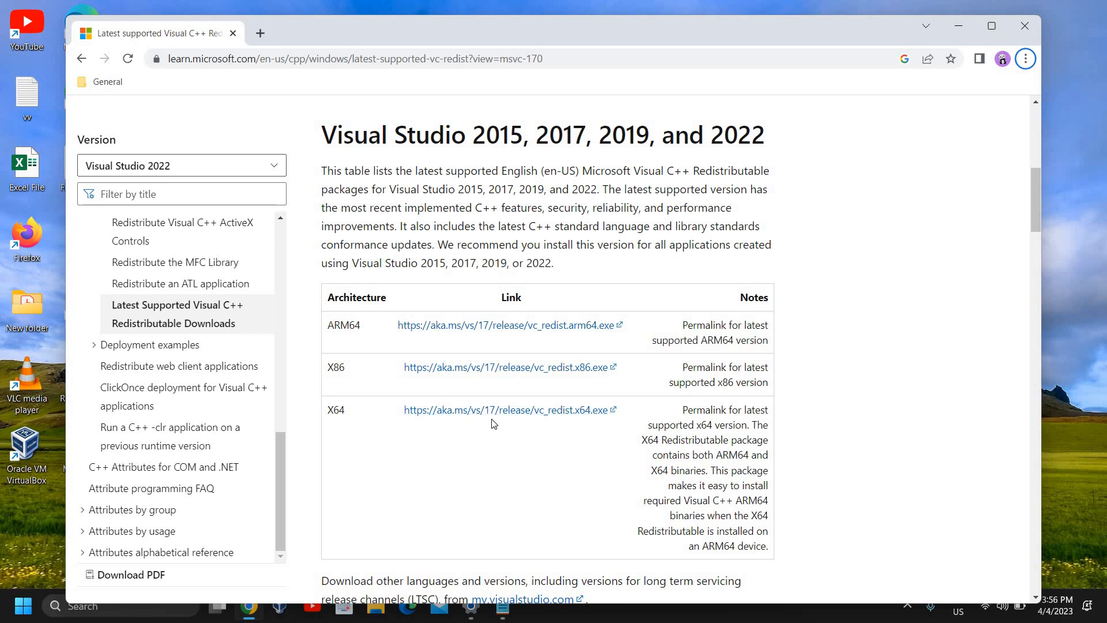
{"action": "mouse_move", "coordinate": [529, 325]}
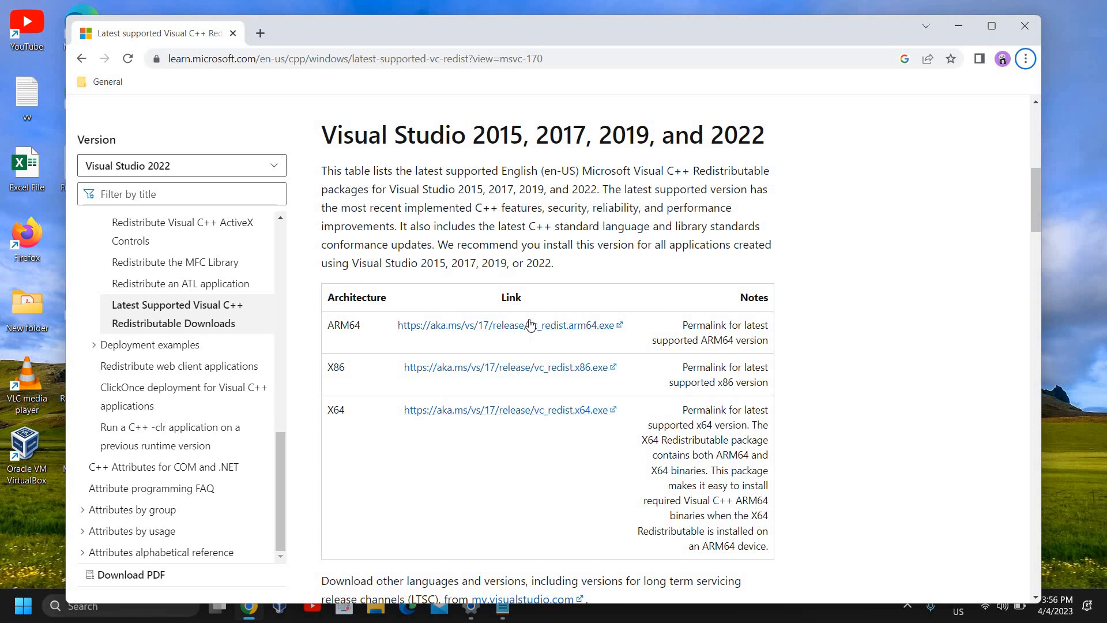
{"action": "mouse_move", "coordinate": [583, 520]}
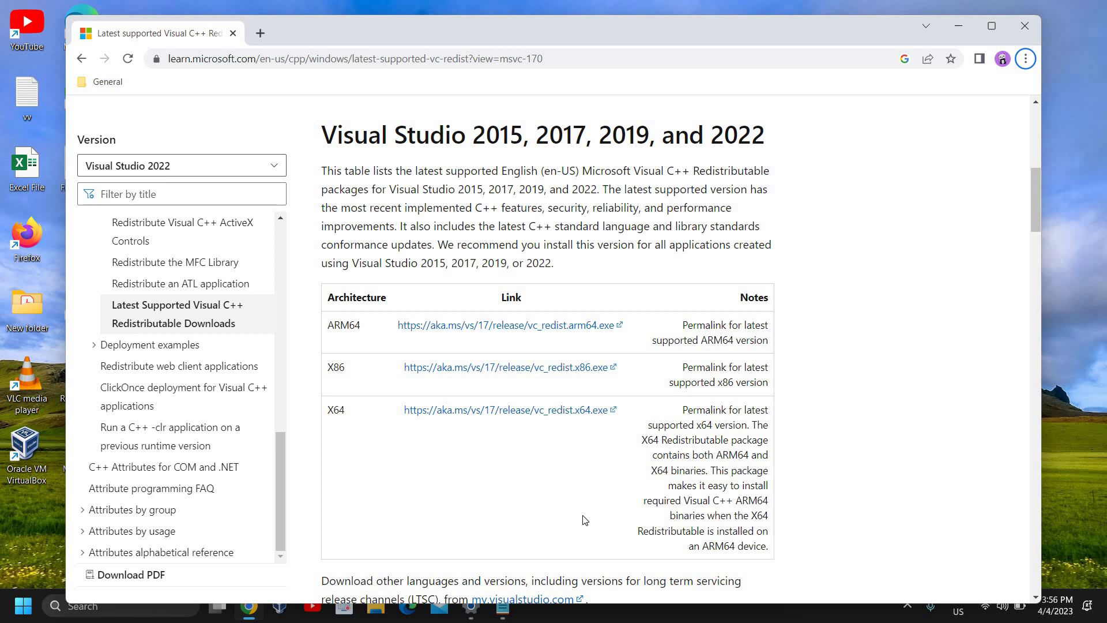
{"action": "mouse_move", "coordinate": [501, 258]}
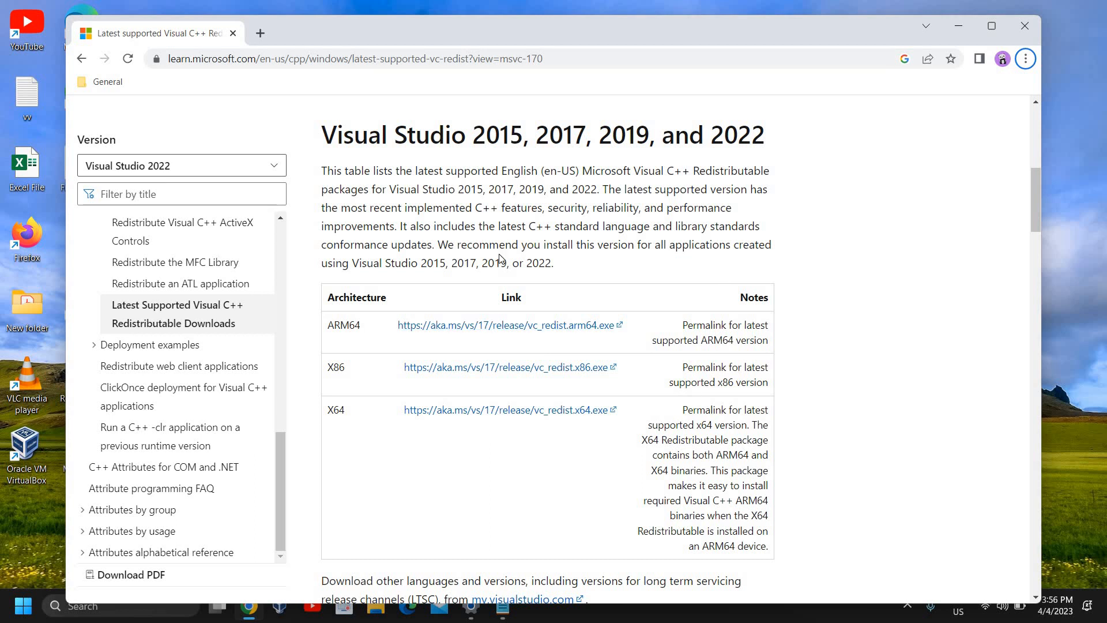
{"action": "mouse_move", "coordinate": [472, 277]}
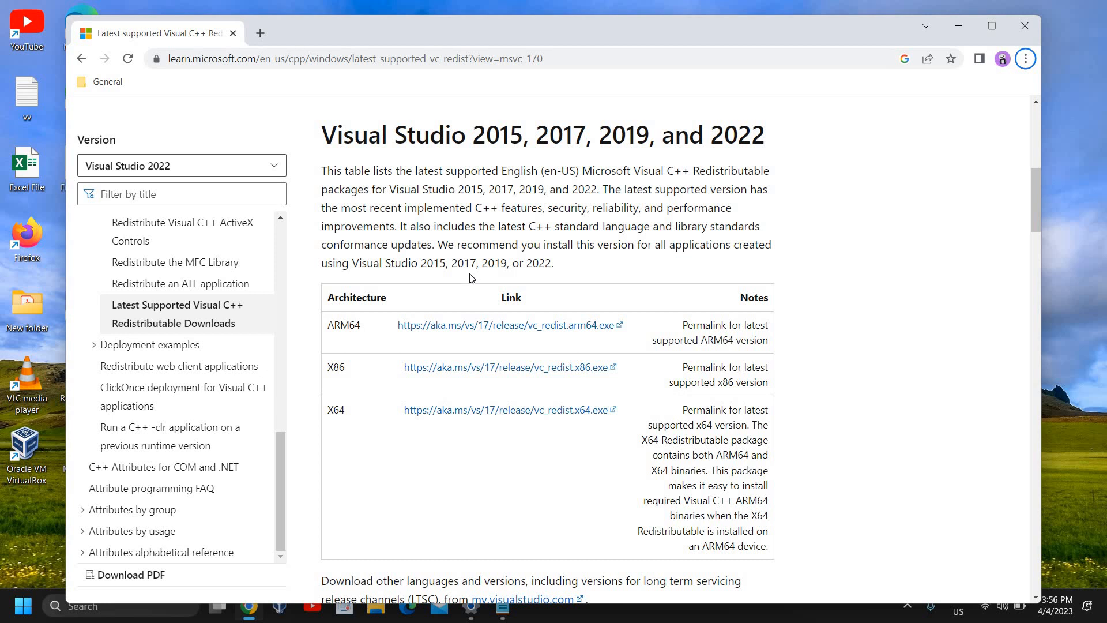
{"action": "mouse_move", "coordinate": [574, 547]}
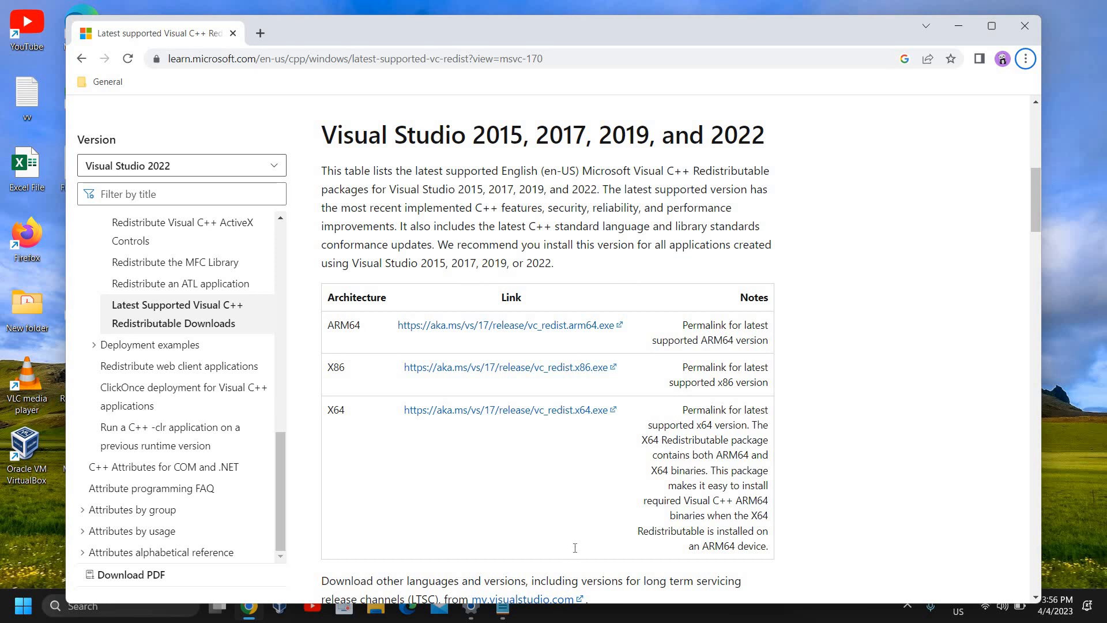
Start downloading vcredist_x64.exe for Visual Studio 2013.
{"action": "scroll", "scroll_direction": "down", "scroll_amount": 3}
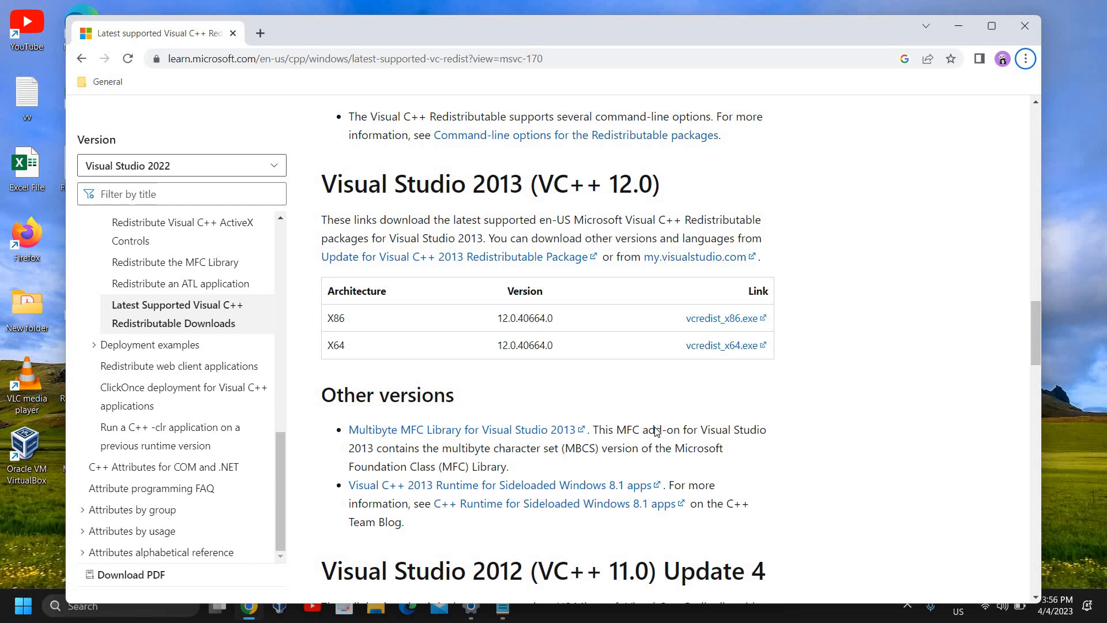
{"action": "mouse_move", "coordinate": [604, 358]}
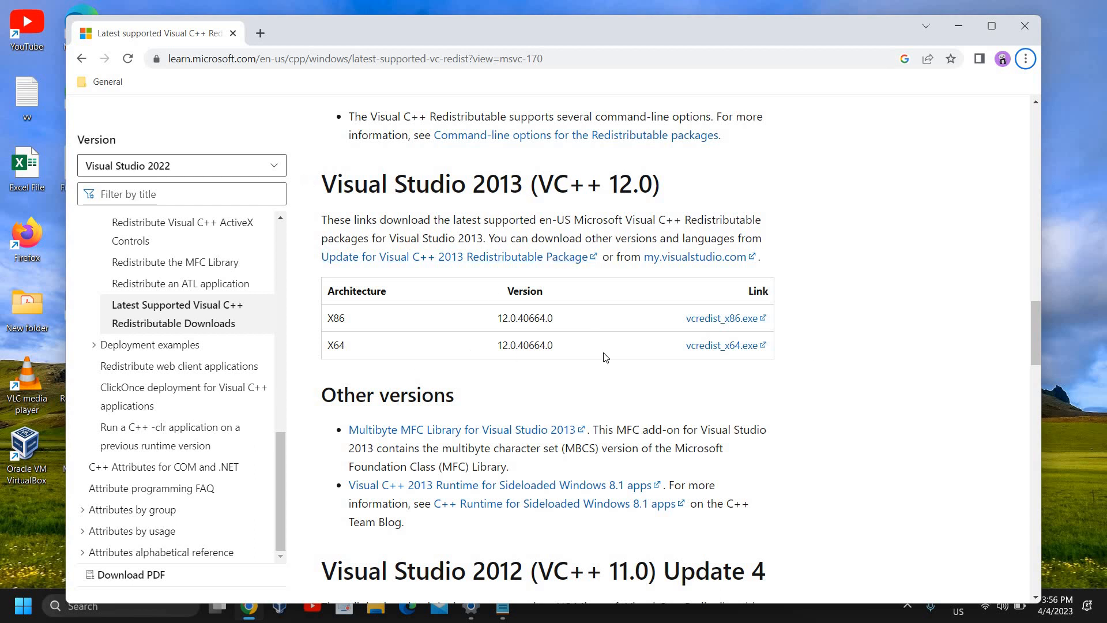
{"action": "mouse_move", "coordinate": [719, 345]}
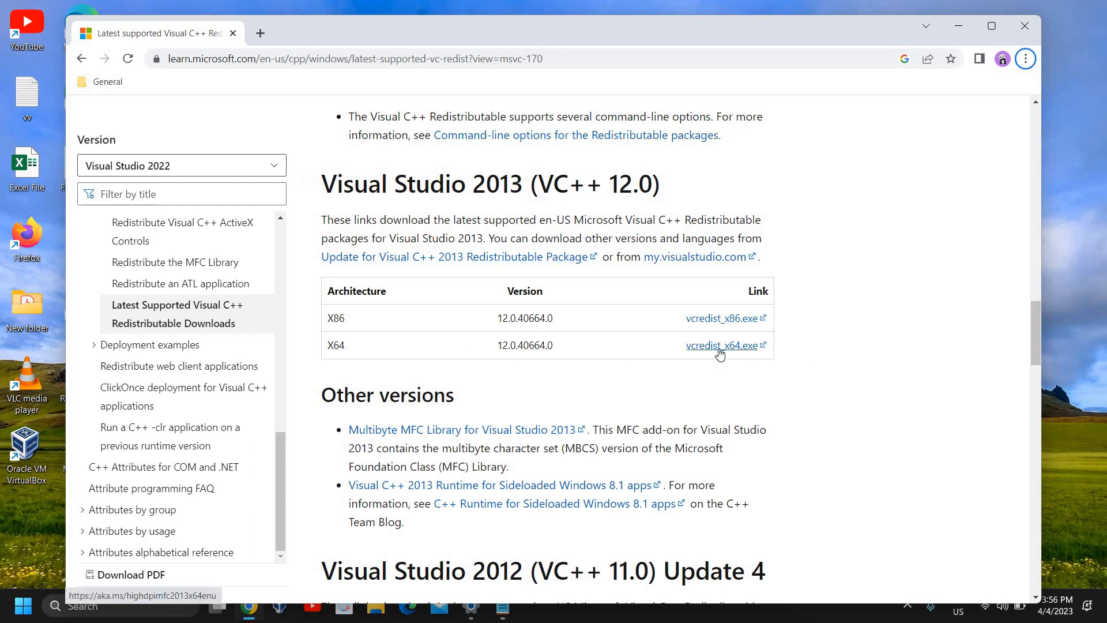
{"action": "left_click", "coordinate": [722, 344]}
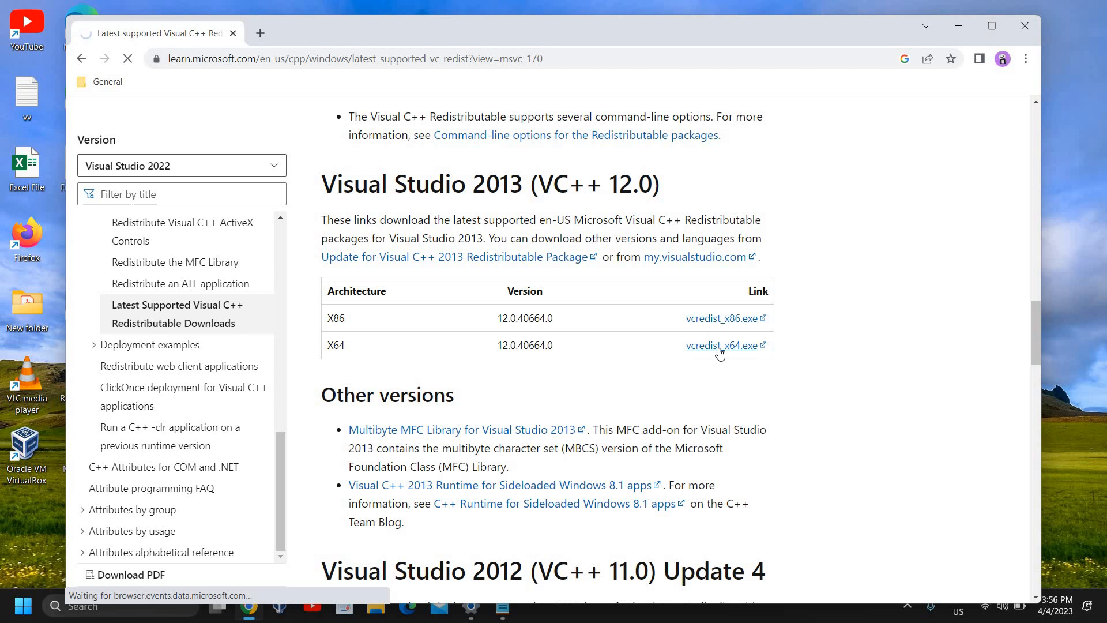
{"action": "left_click", "coordinate": [722, 344]}
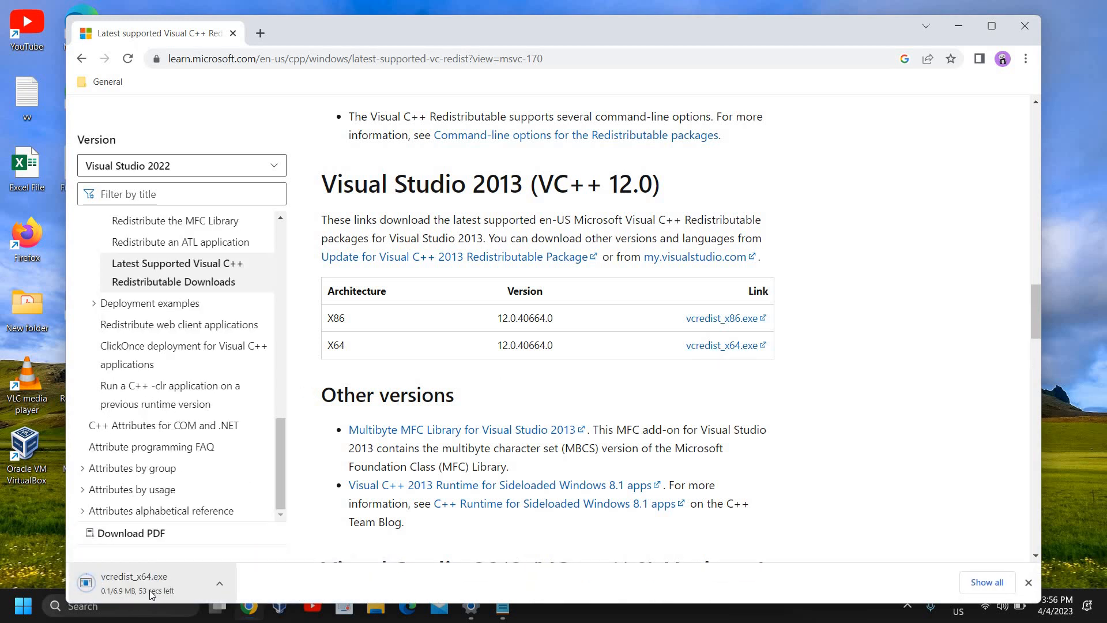
{"action": "mouse_move", "coordinate": [150, 593]}
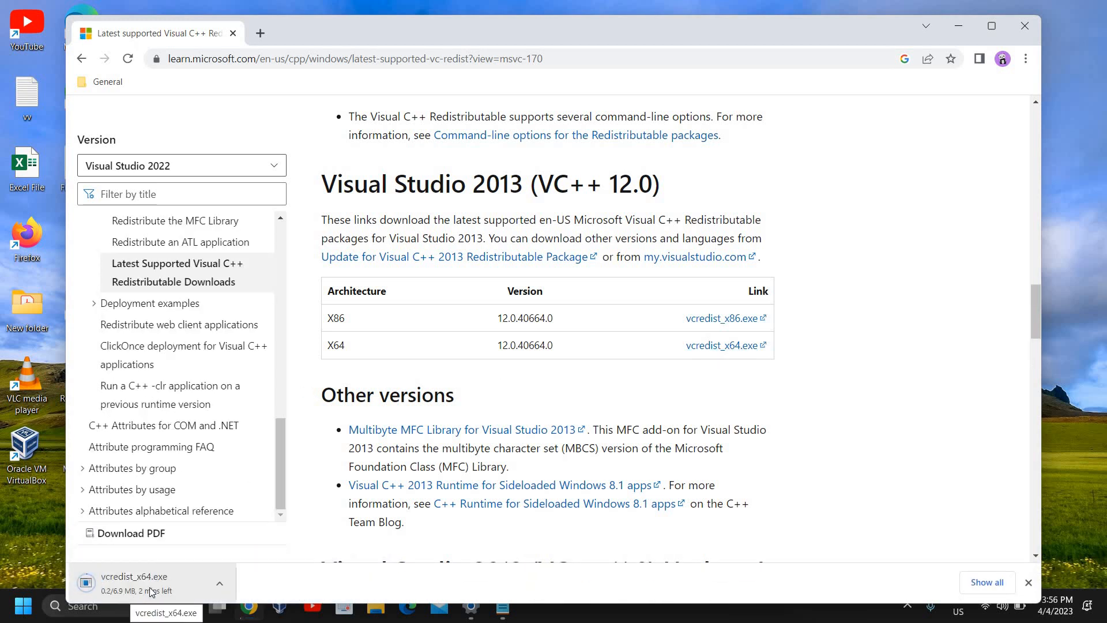
{"action": "mouse_move", "coordinate": [269, 560]}
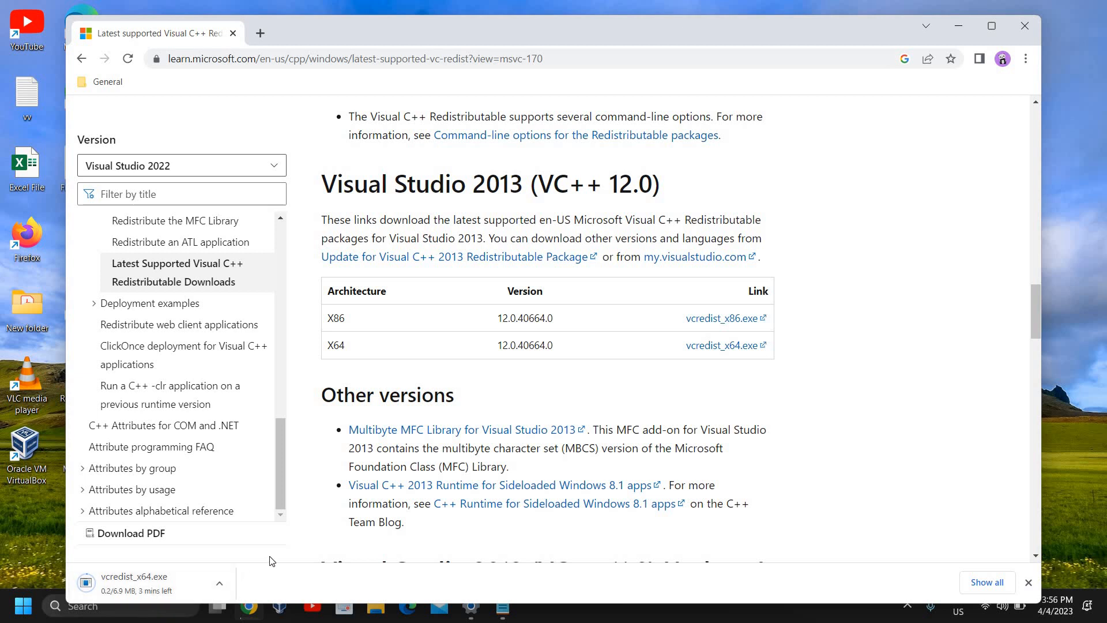
{"action": "mouse_move", "coordinate": [1026, 44]}
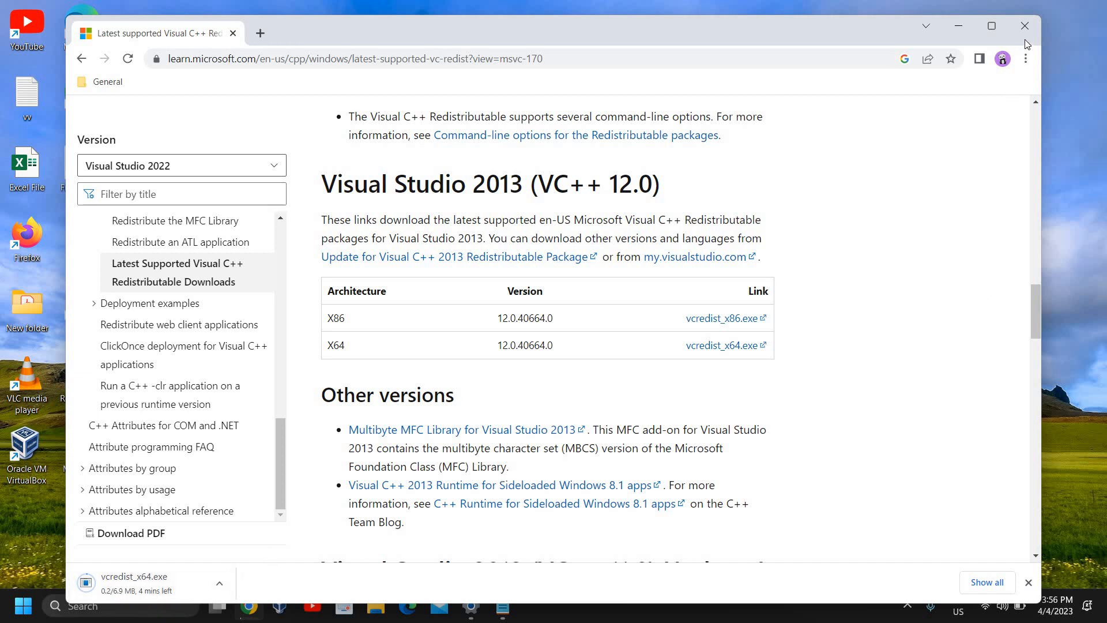
Dismiss Chrome while choosing Continue downloading, leaving the desktop visible.
{"action": "left_click", "coordinate": [1025, 25]}
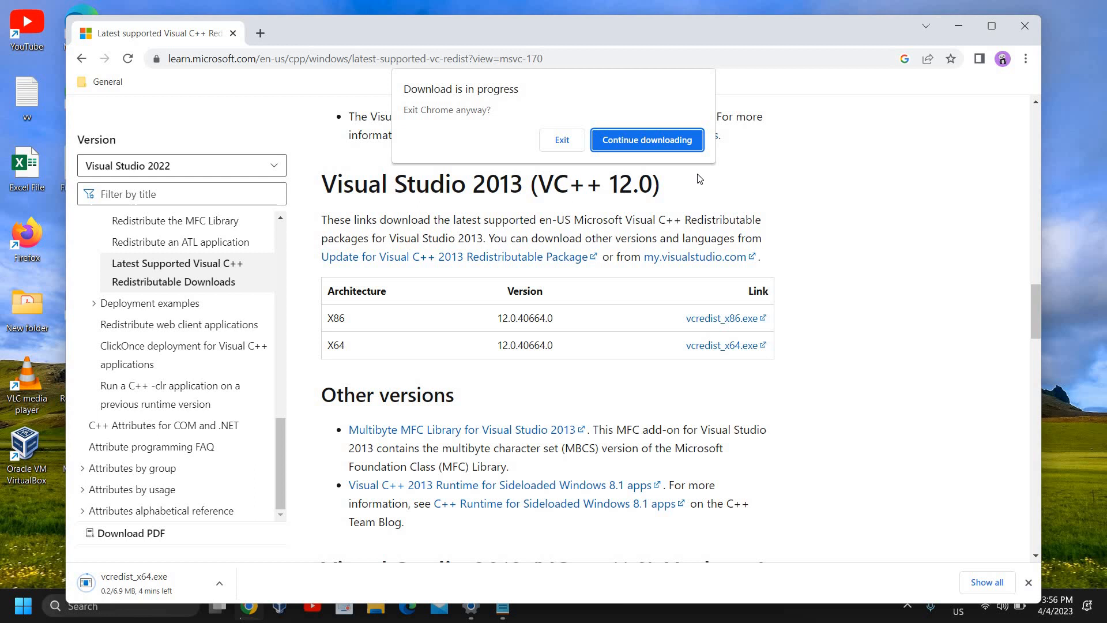
{"action": "left_click", "coordinate": [645, 139]}
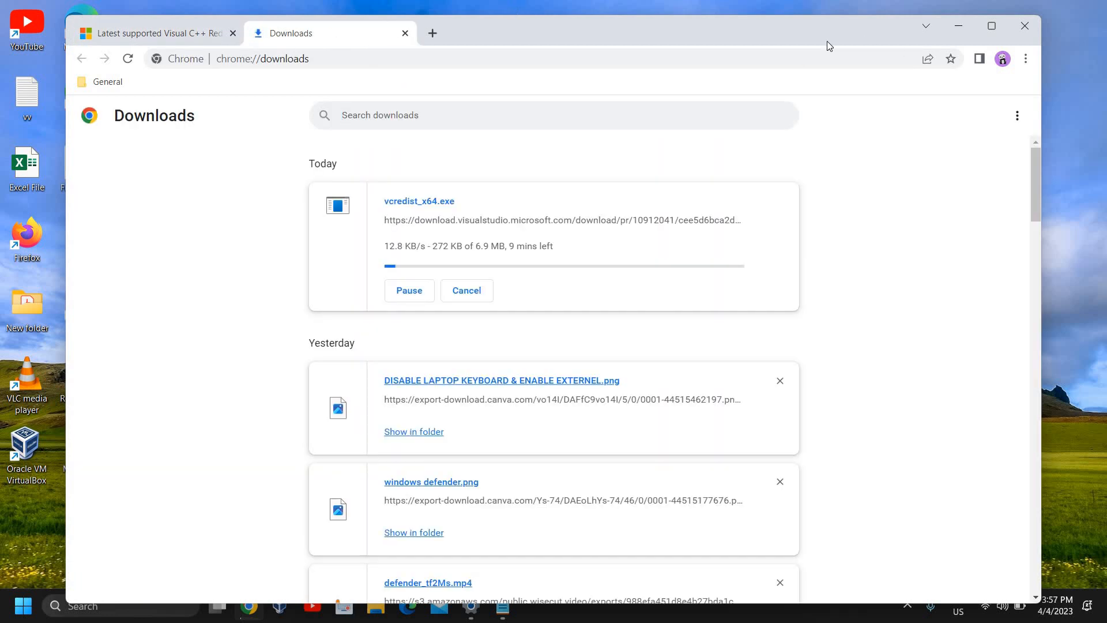
{"action": "left_click", "coordinate": [465, 291]}
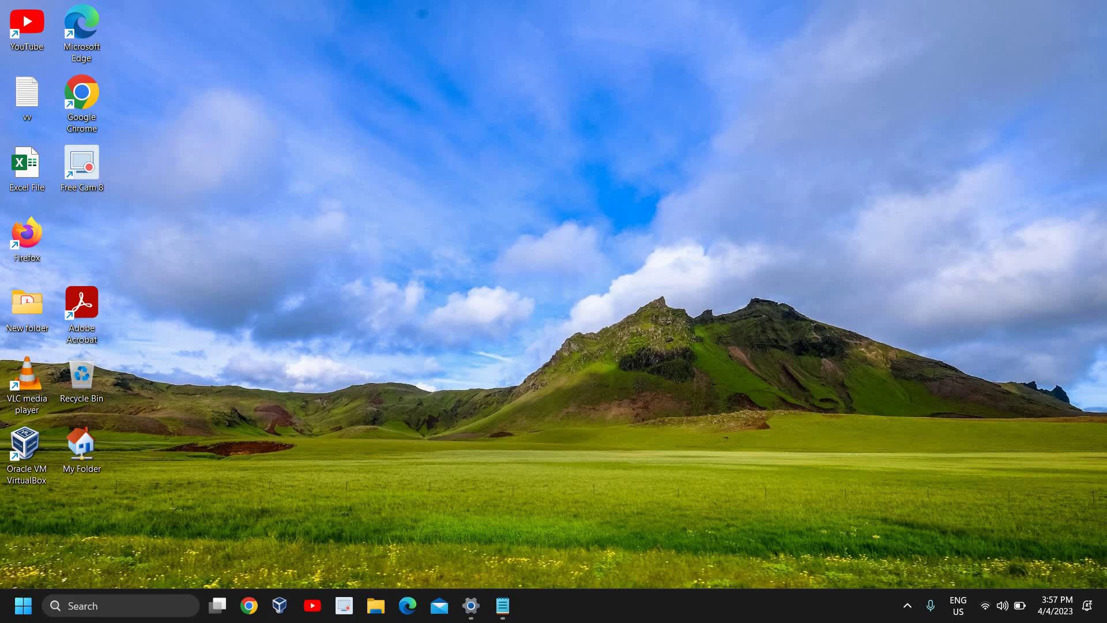
Search 'cmd' in the taskbar so Command Prompt appears as the best match.
{"action": "type", "text": "cmd"}
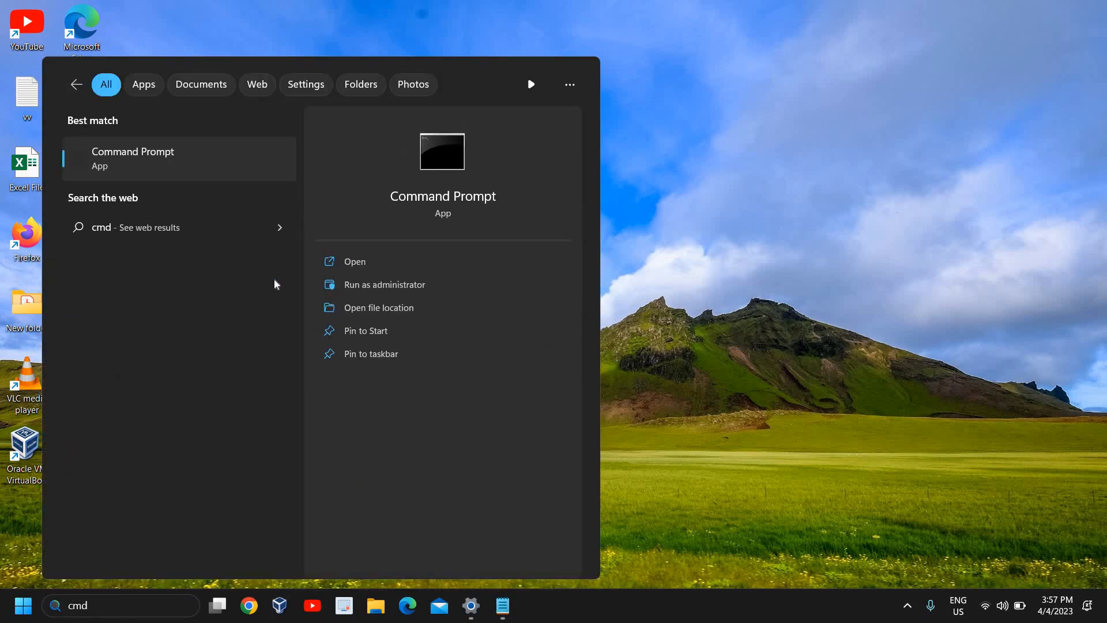
{"action": "mouse_move", "coordinate": [309, 269]}
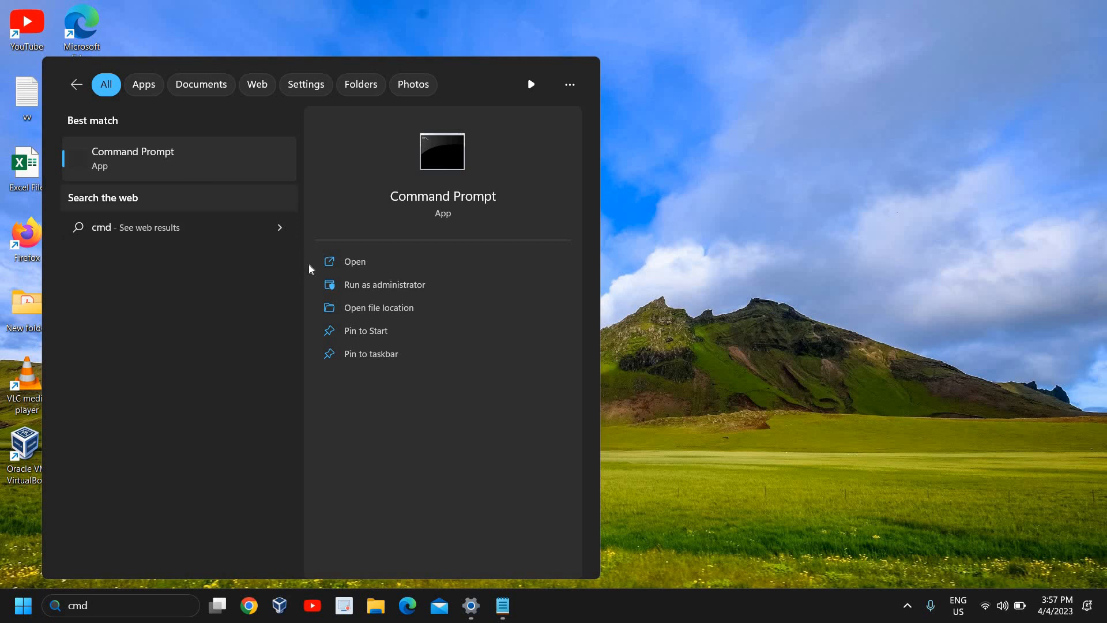
{"action": "mouse_move", "coordinate": [379, 290]}
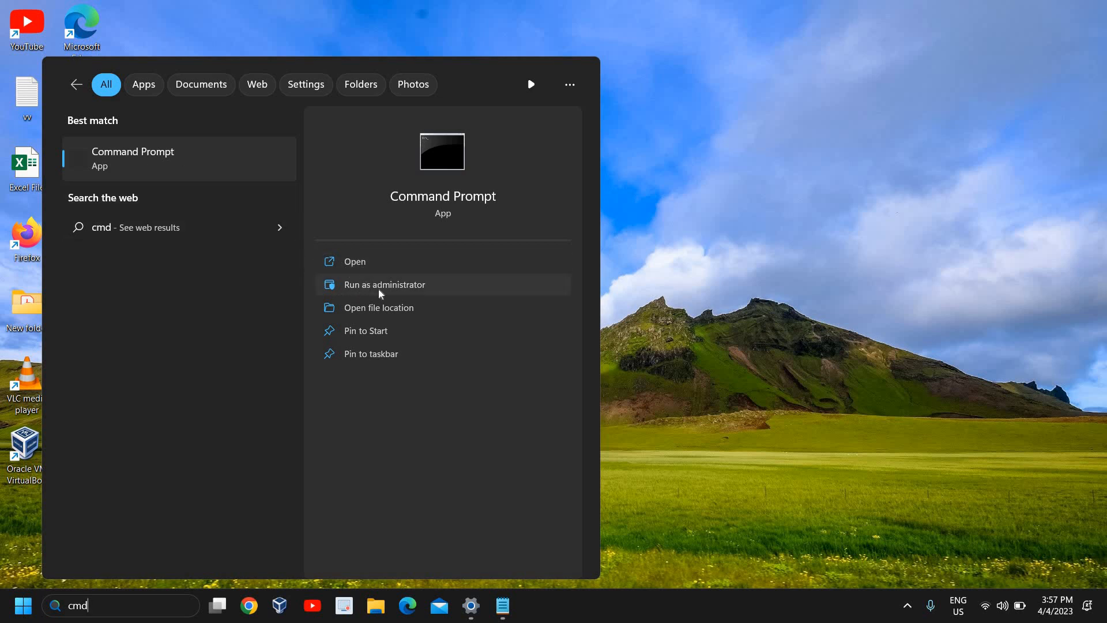
{"action": "mouse_move", "coordinate": [477, 536]}
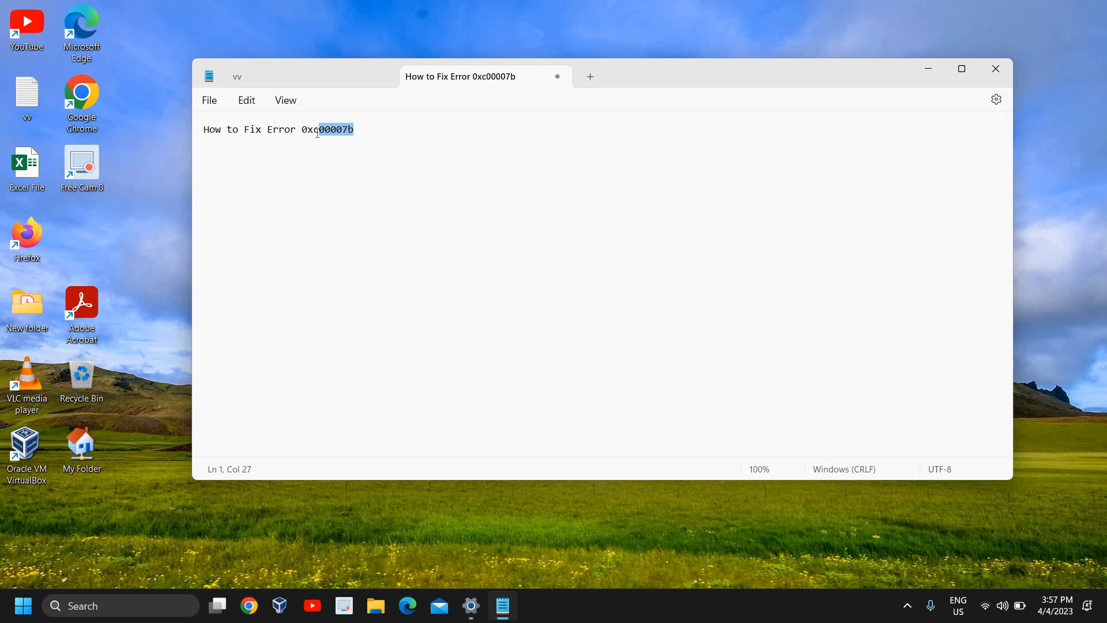
{"action": "mouse_move", "coordinate": [922, 67]}
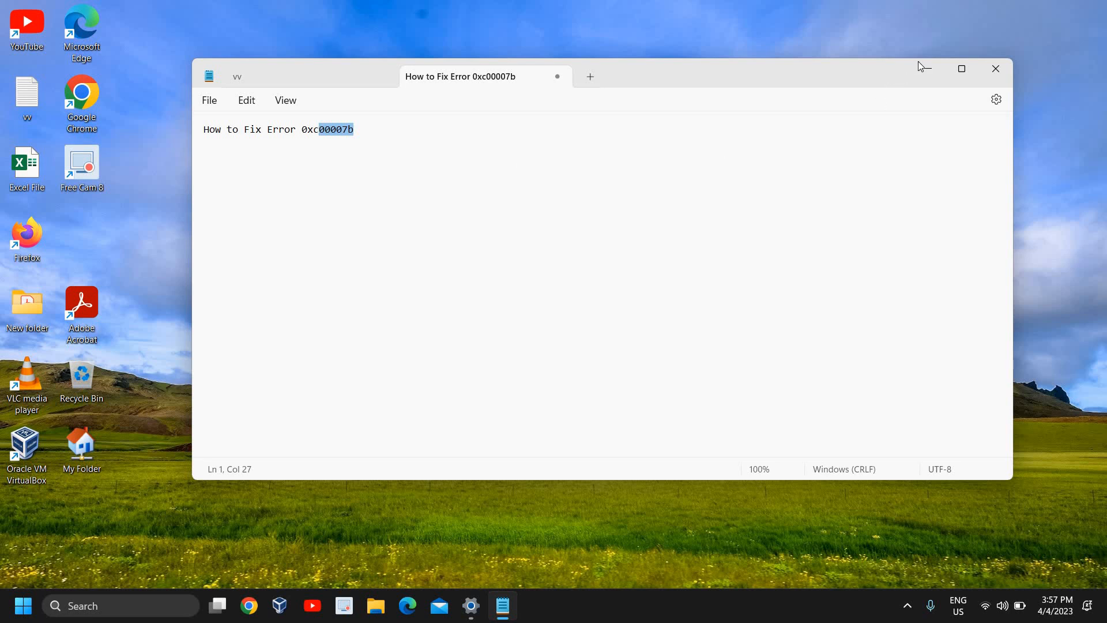
Minimize the Notepad note and search 'cmd' again to launch Command Prompt as administrator.
{"action": "left_click", "coordinate": [924, 68]}
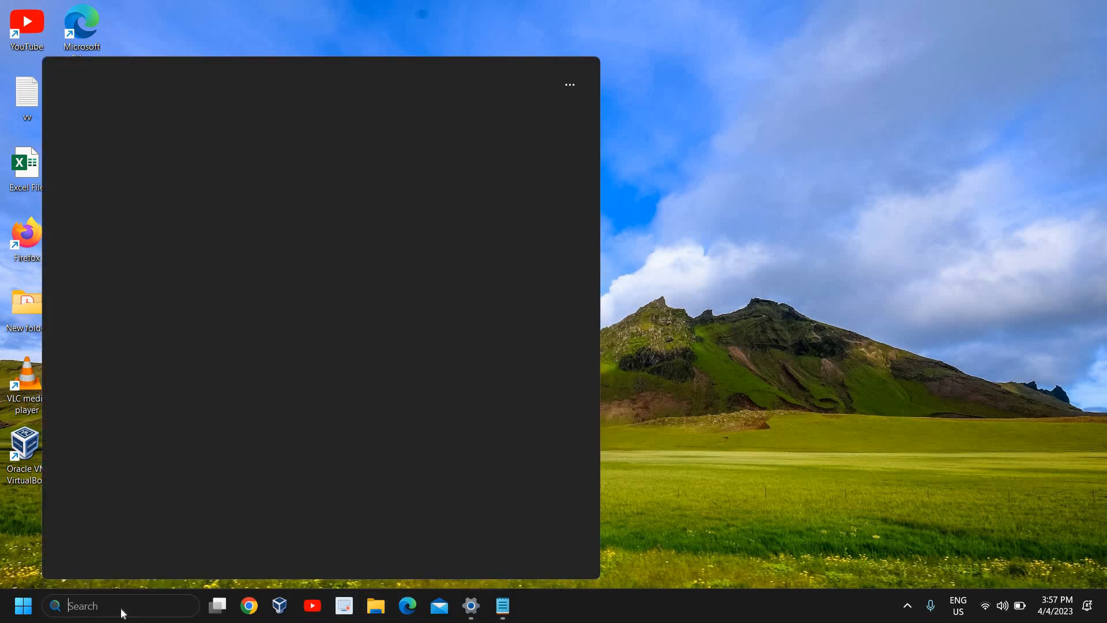
{"action": "type", "text": "cmd"}
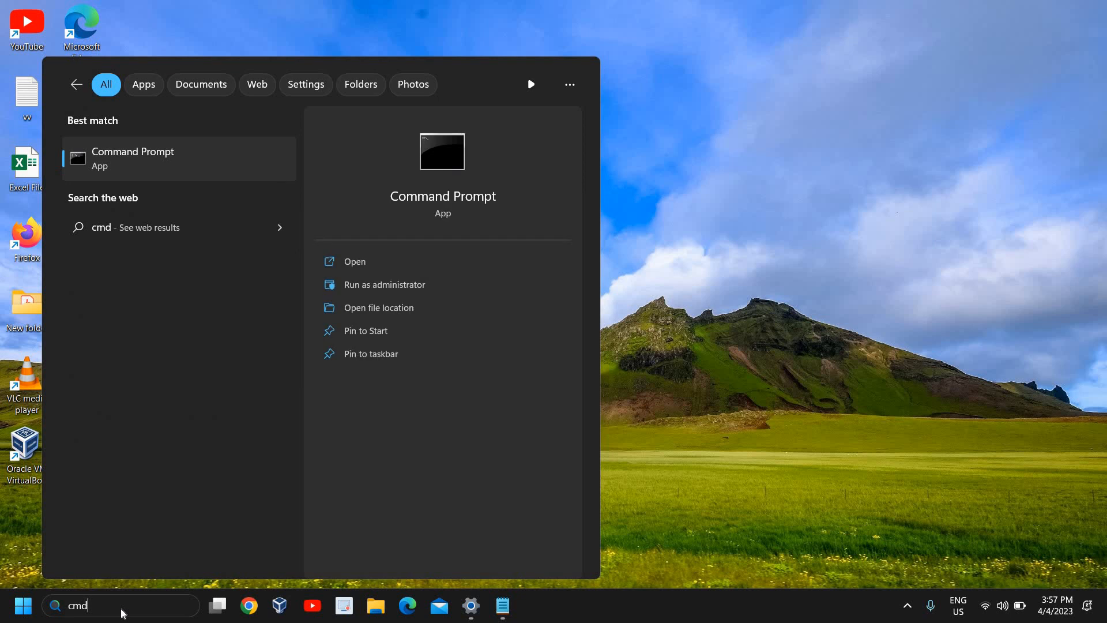
{"action": "mouse_move", "coordinate": [329, 267]}
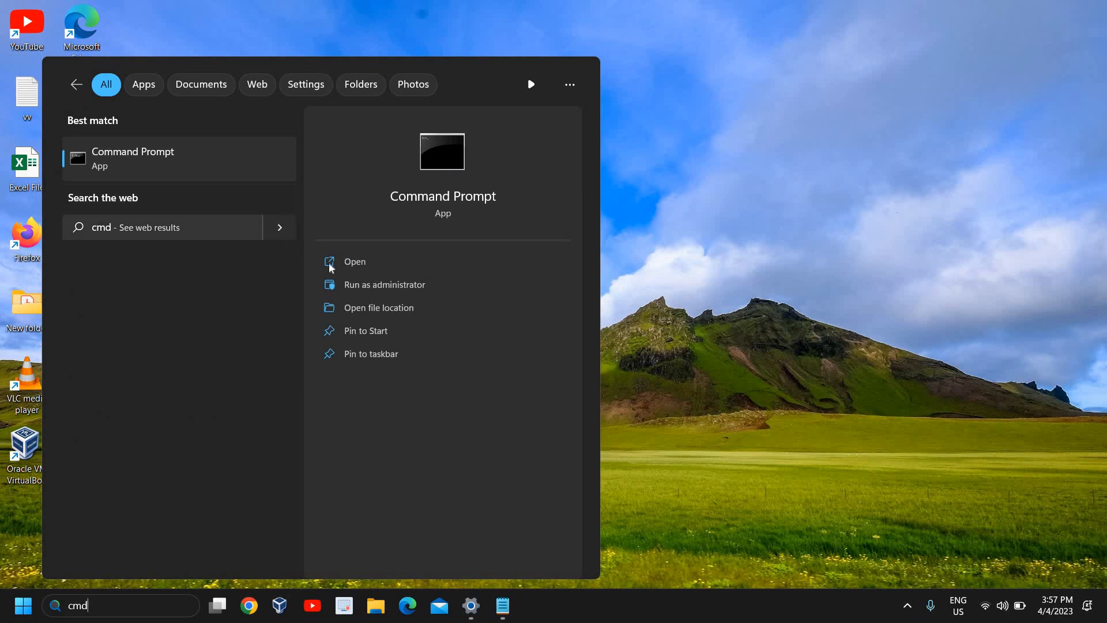
{"action": "mouse_move", "coordinate": [385, 284]}
{"action": "type", "text": "s"}
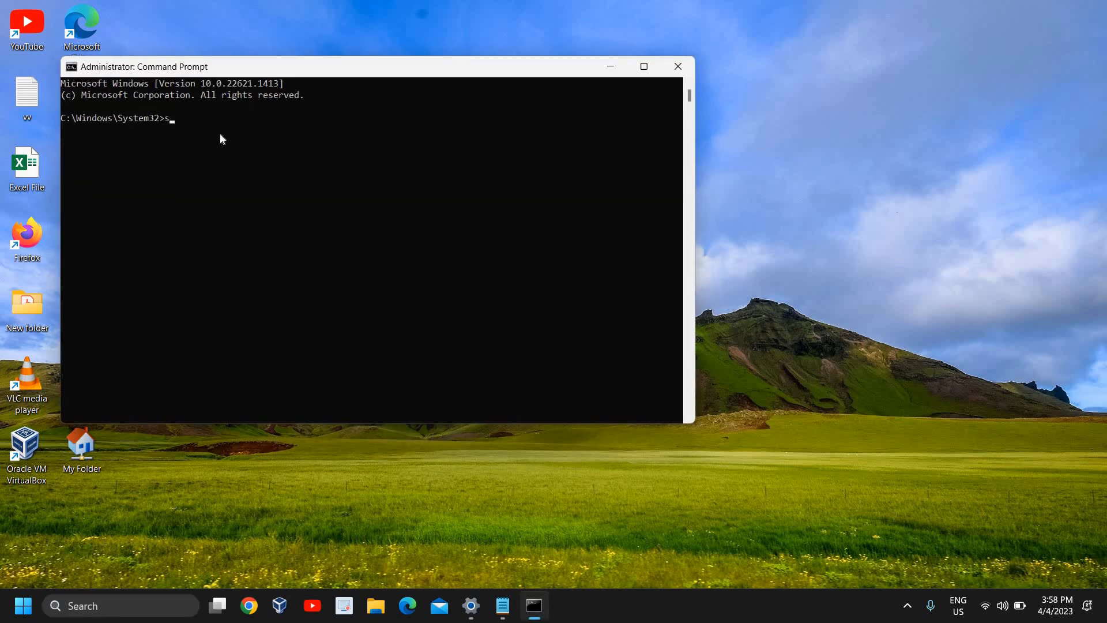
Enter the sfc /scannow command at the administrator System32 prompt.
{"action": "type", "text": "fc /"}
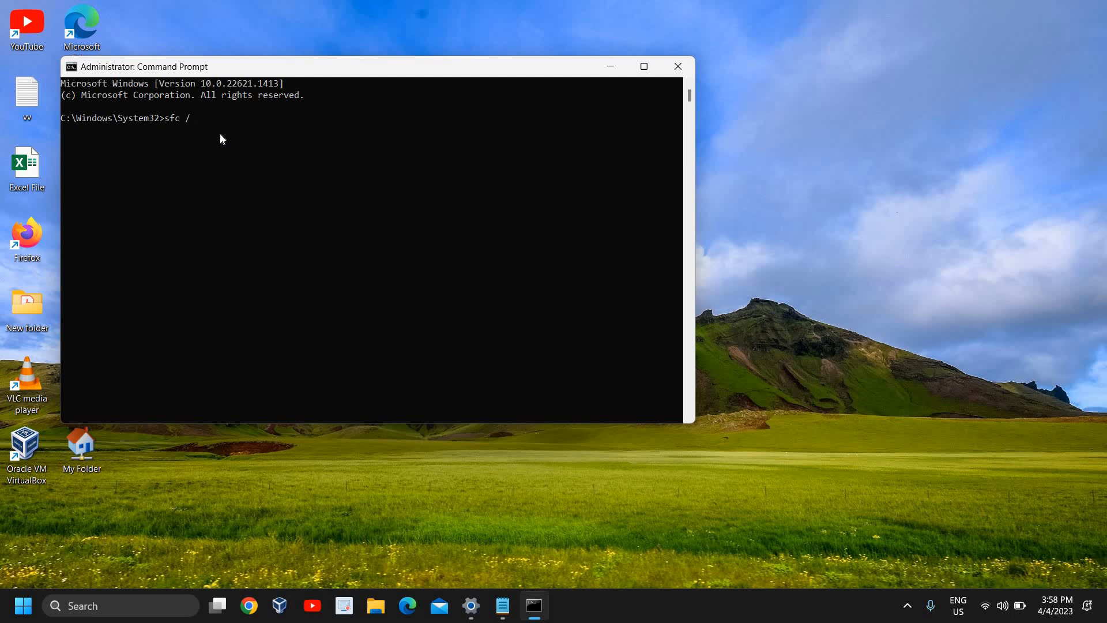
{"action": "type", "text": "scannoq"}
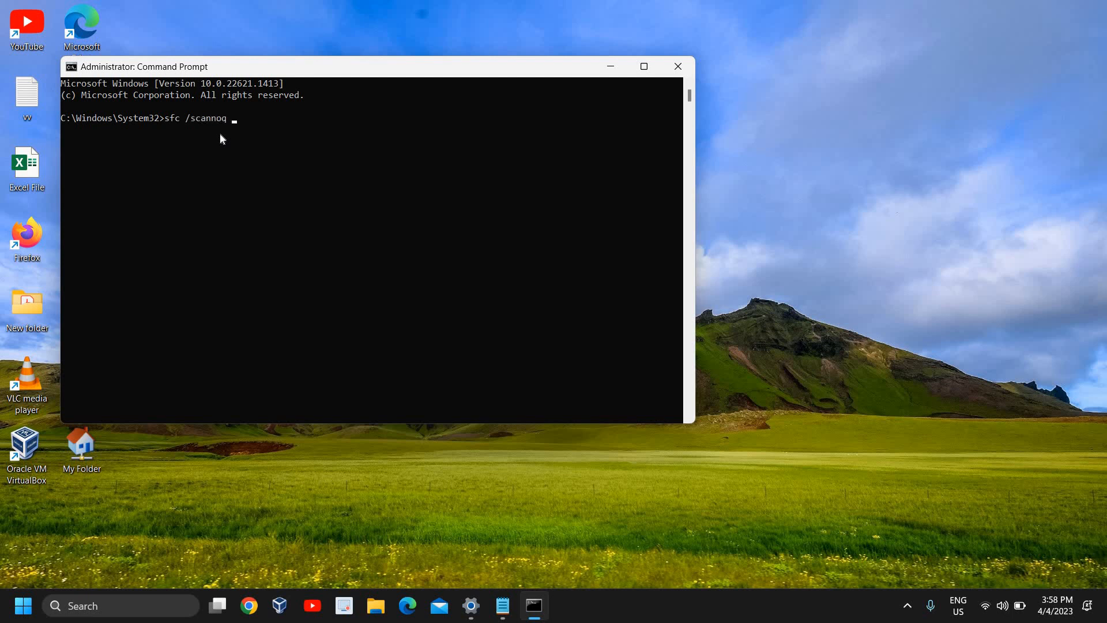
{"action": "type", "text": "w"}
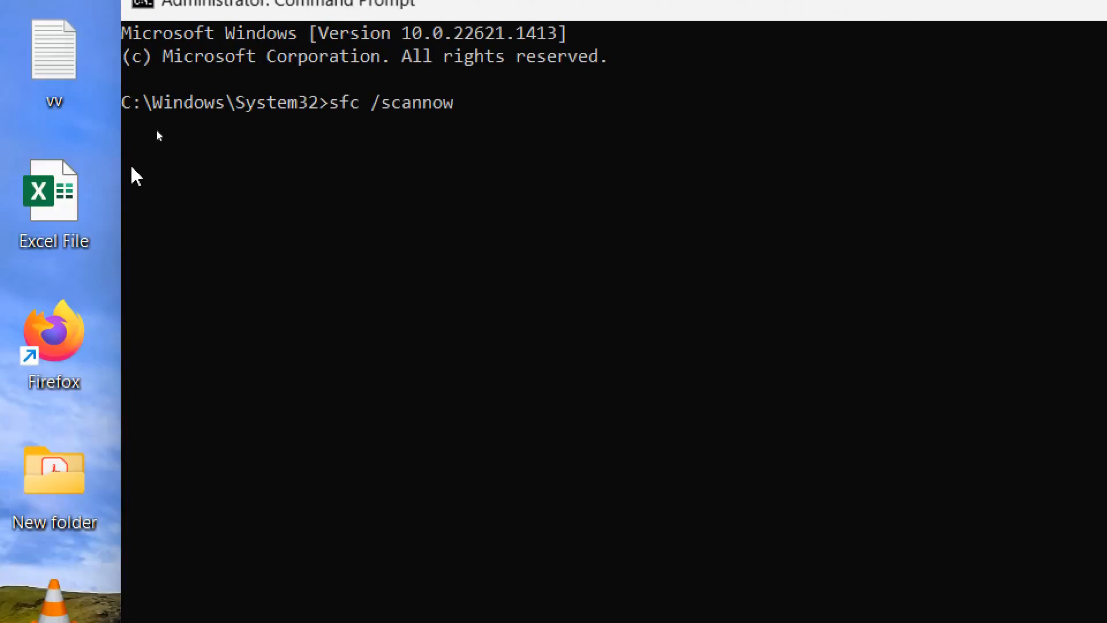
{"action": "mouse_move", "coordinate": [400, 131]}
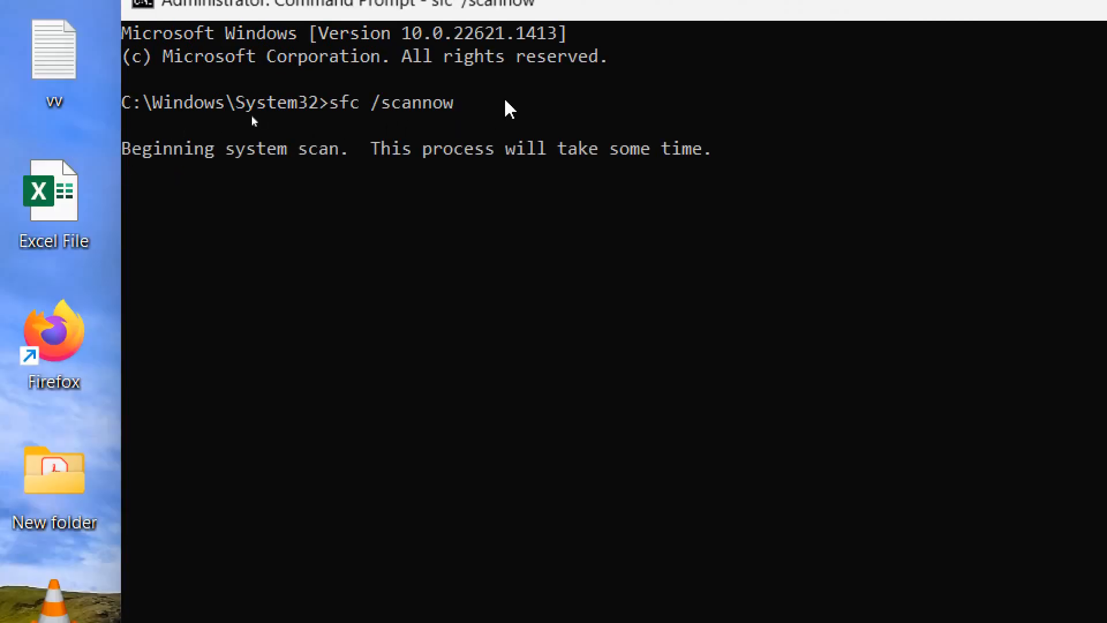
{"action": "mouse_move", "coordinate": [314, 227]}
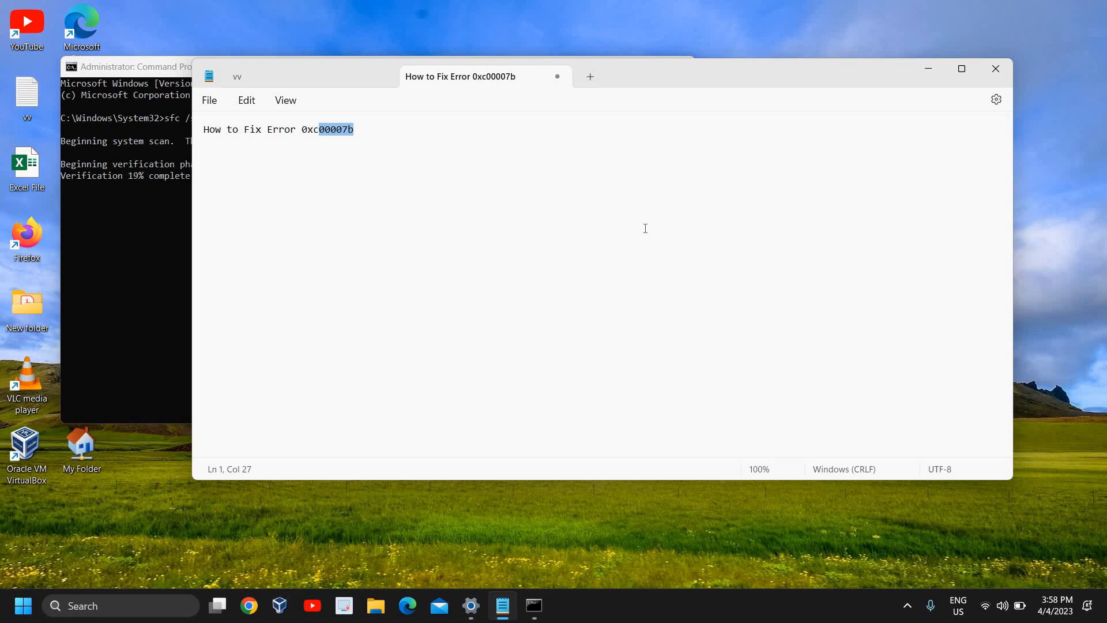
{"action": "mouse_move", "coordinate": [917, 71]}
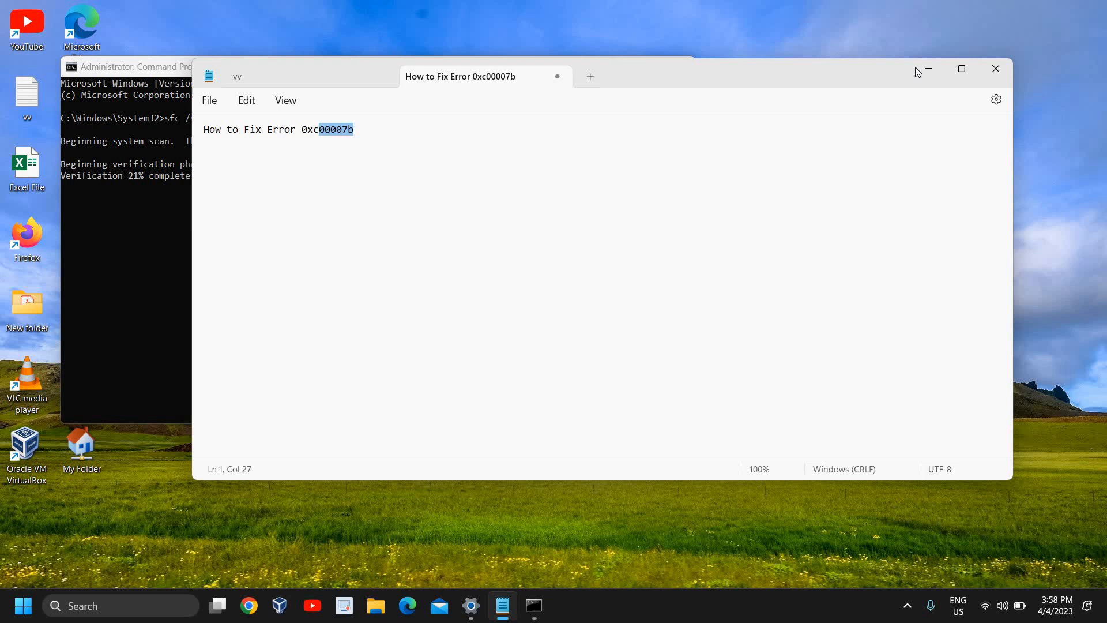